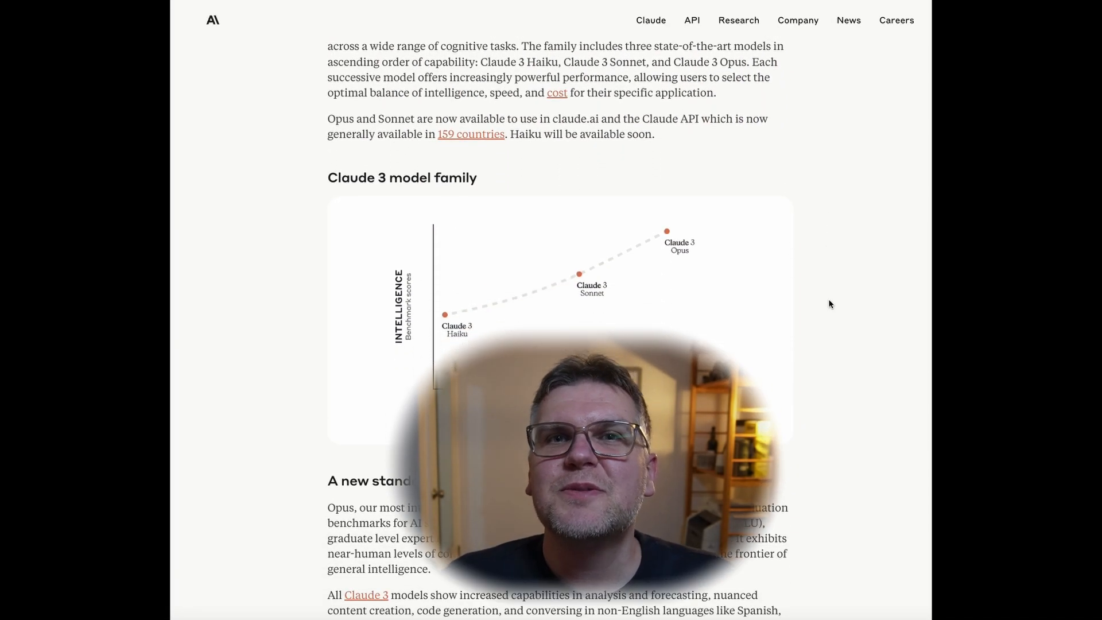
pyautogui.scroll(-3)
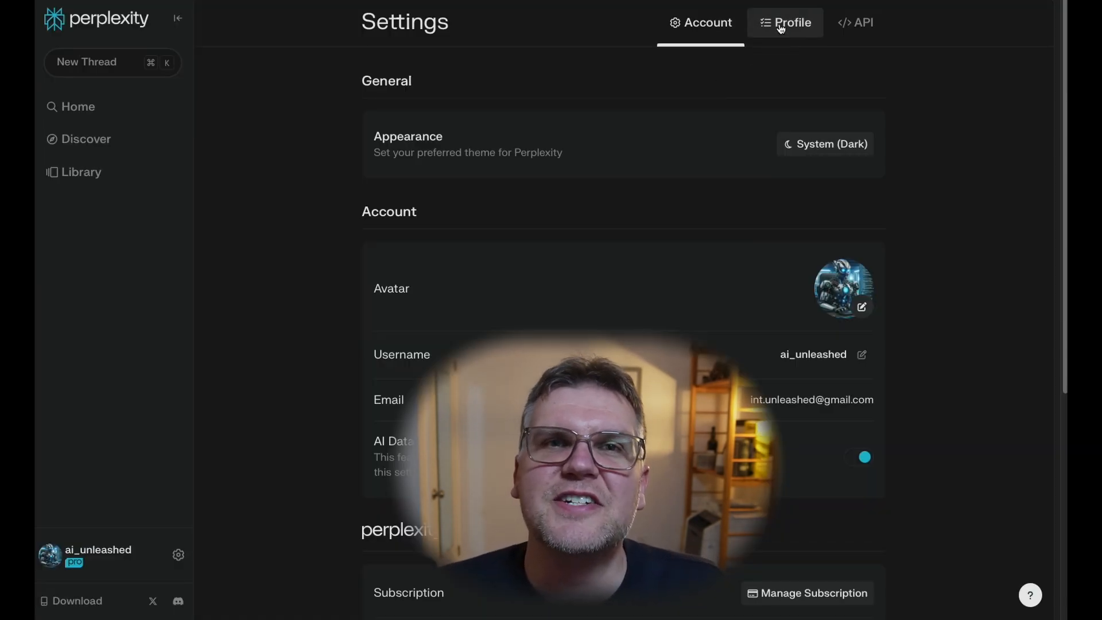
# Step: In Profile settings, enter location 'Vancouver, BC' and introduction 'structure responses in concise bullet points'
pyautogui.click(785, 22)
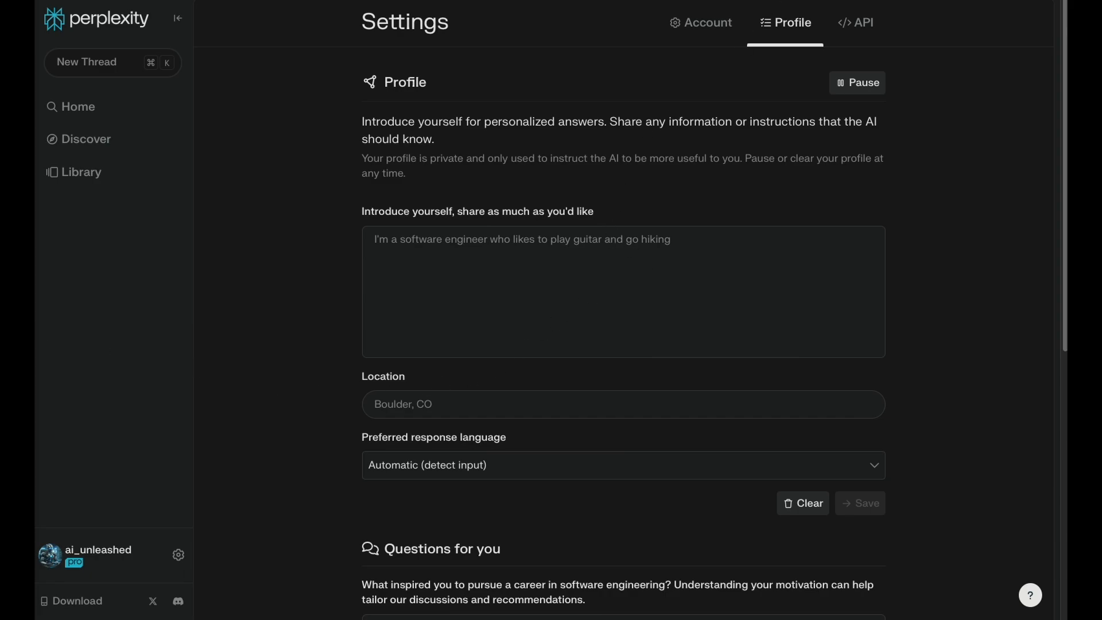
pyautogui.write('Vancouver, BC')
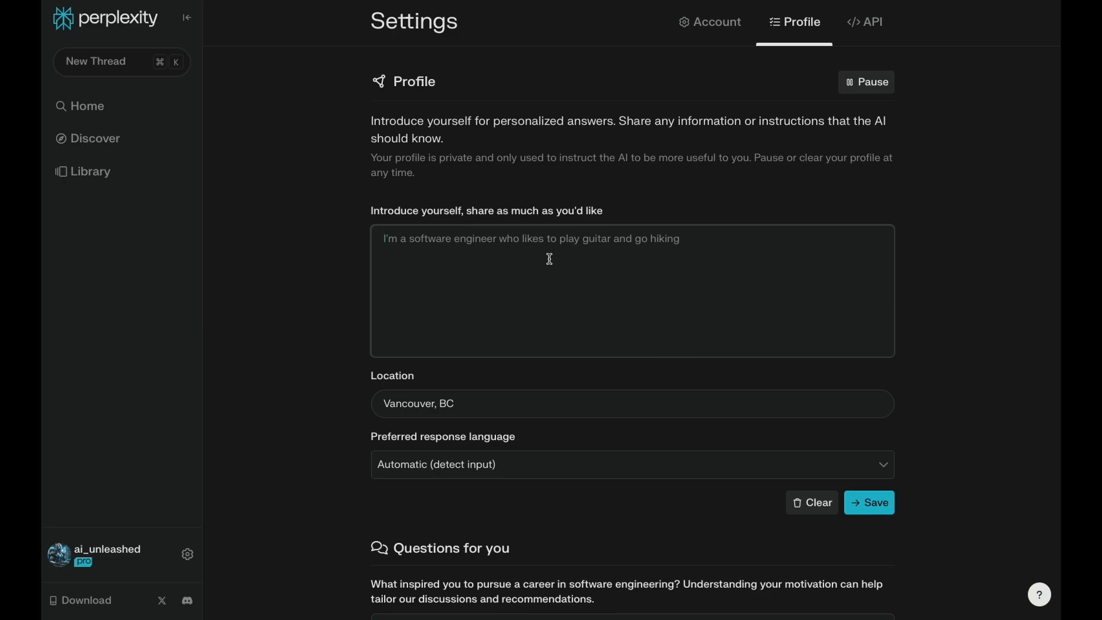
pyautogui.write('structure responses in concise bullet points')
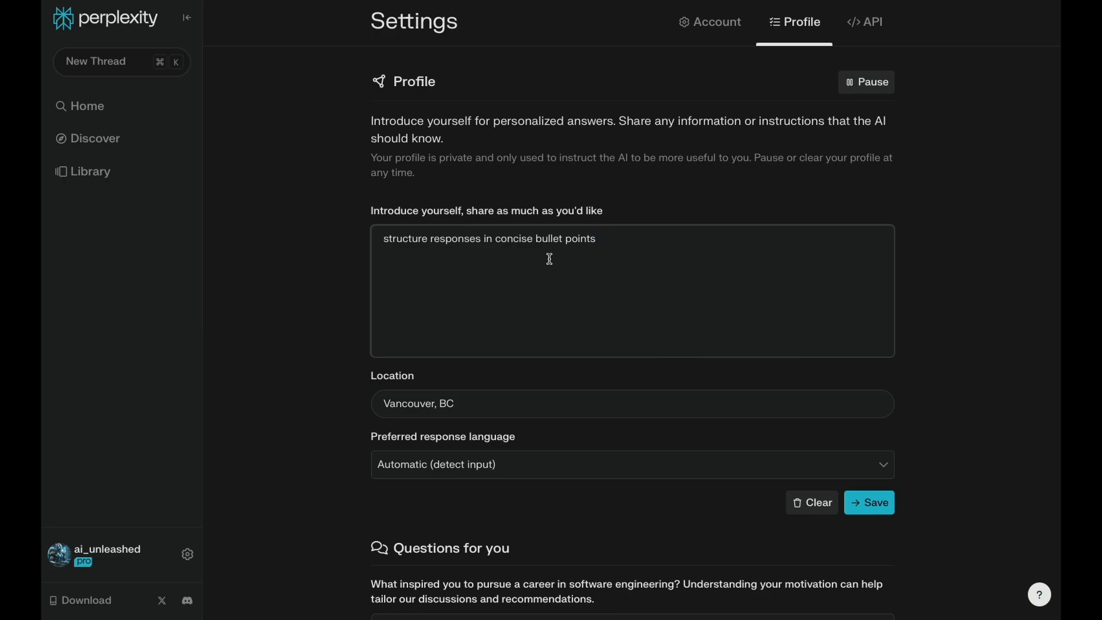
# Step: Save the profile details, pause the personalised profile, and move to the Library
pyautogui.click(868, 503)
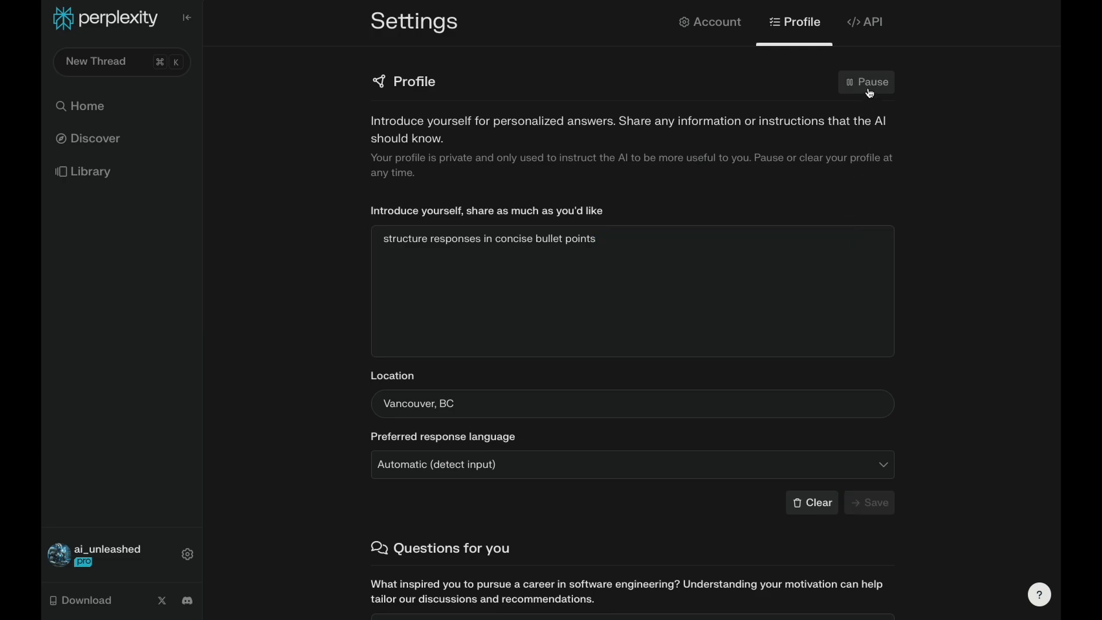
pyautogui.click(866, 82)
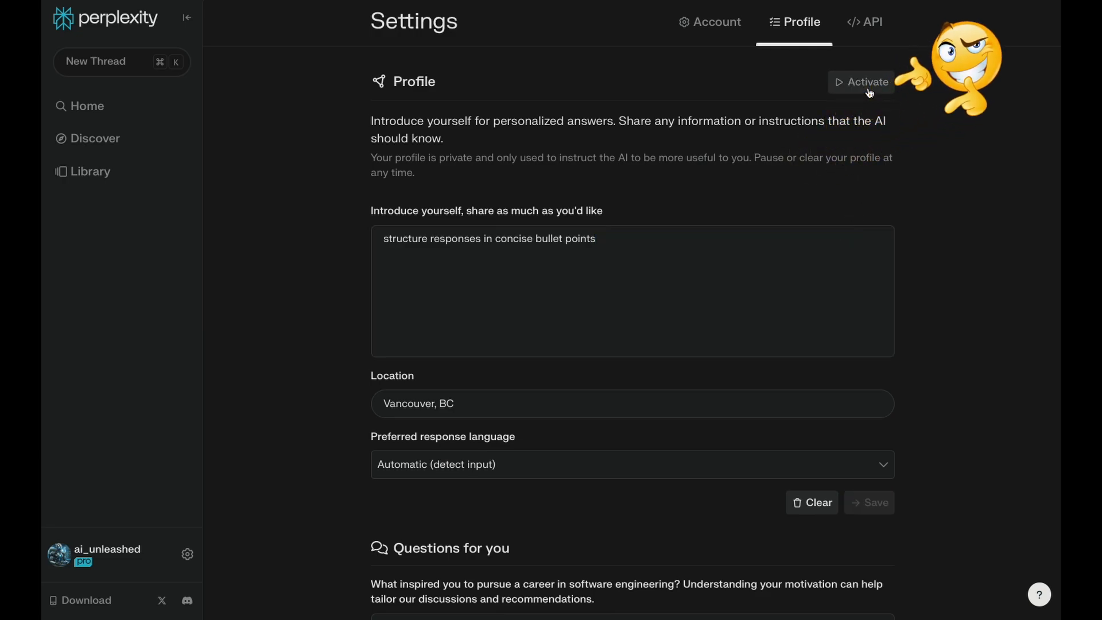
pyautogui.moveTo(986, 209)
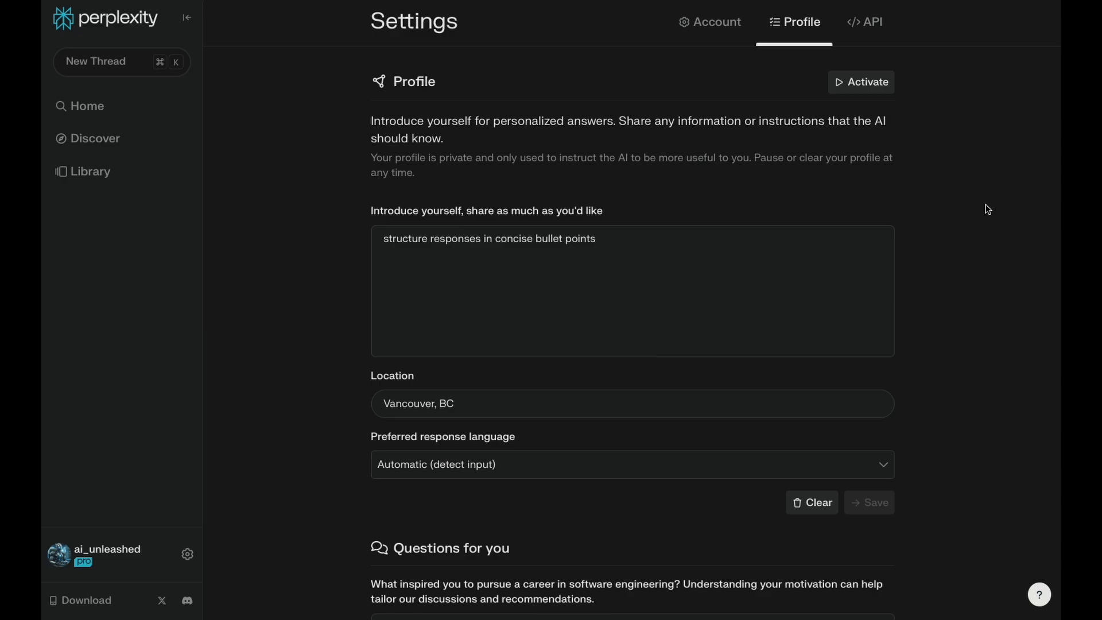
pyautogui.moveTo(905, 157)
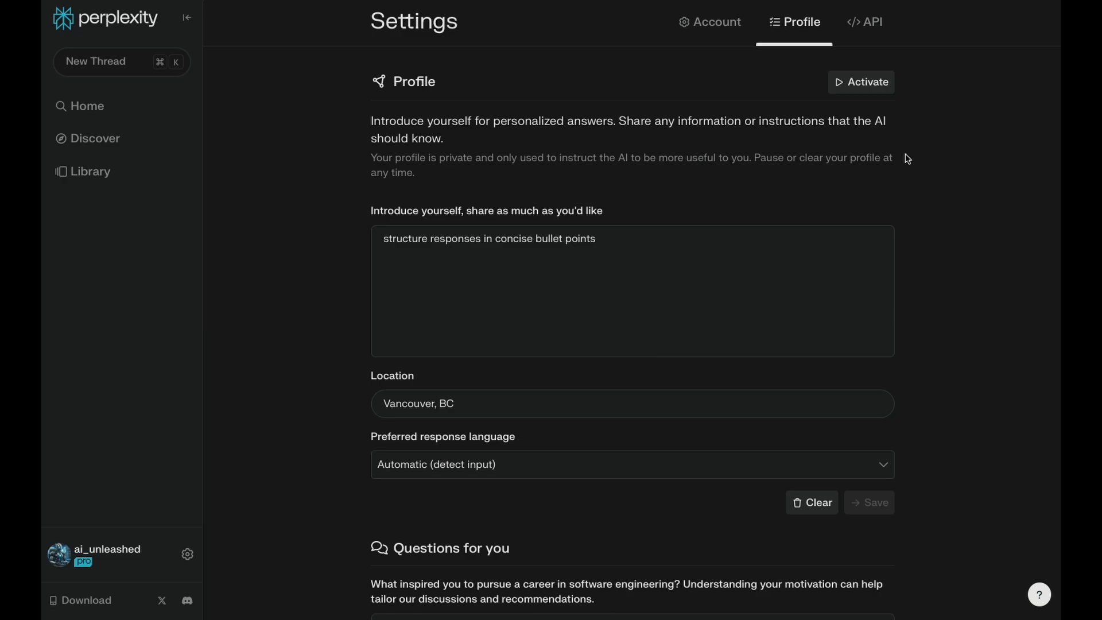
pyautogui.click(91, 171)
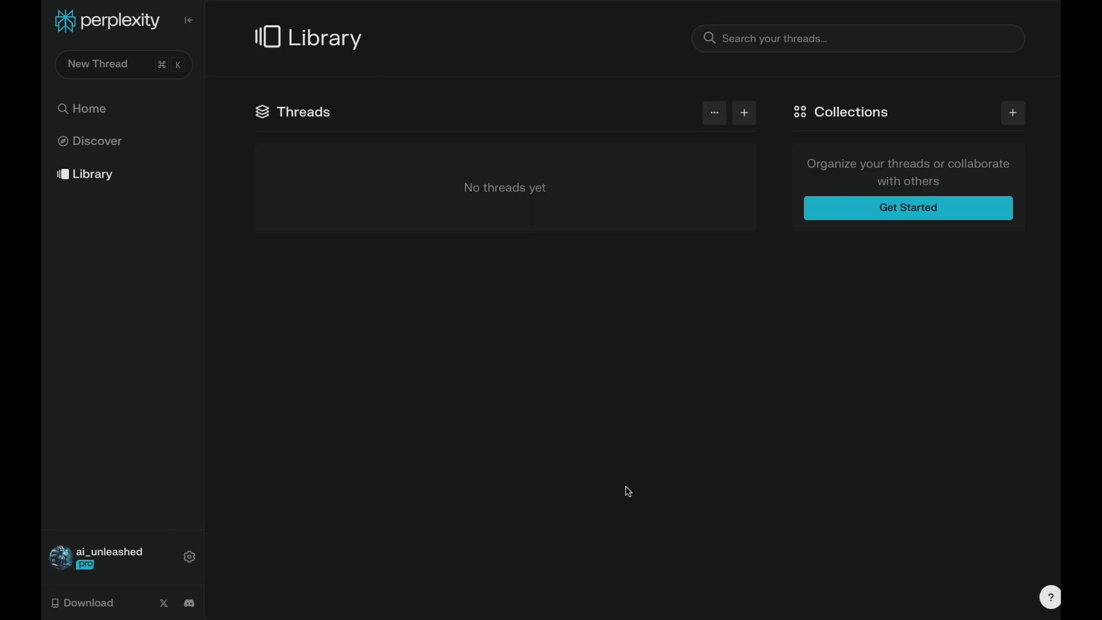
# Step: Create the 'SEO Article Generator' collection with an emoji and an SEO marketing-expert AI prompt
pyautogui.click(1012, 112)
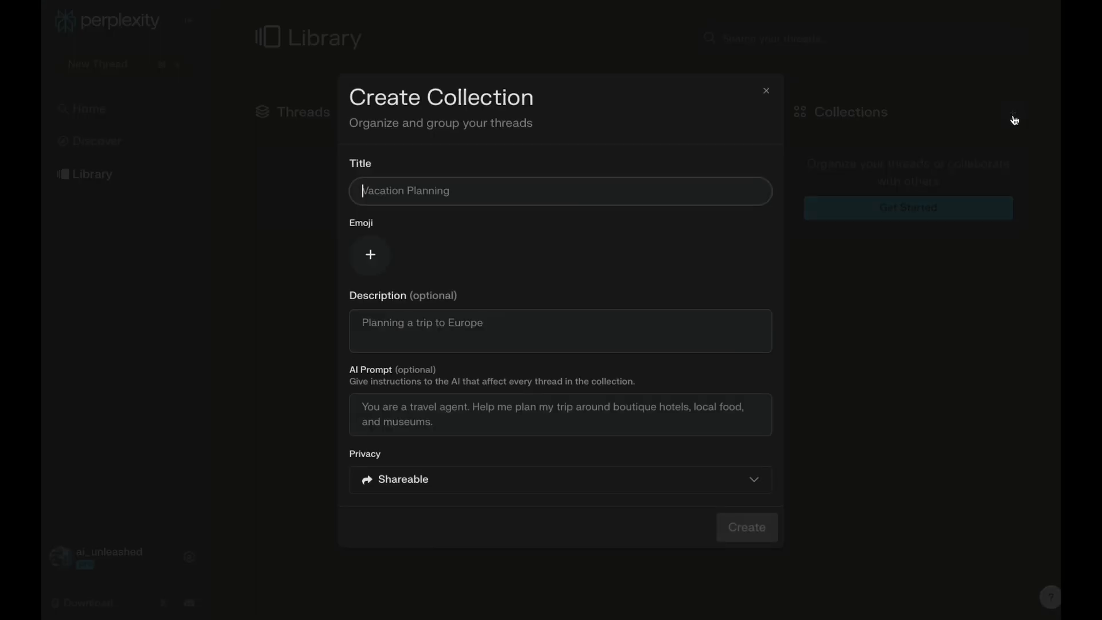
pyautogui.moveTo(720, 270)
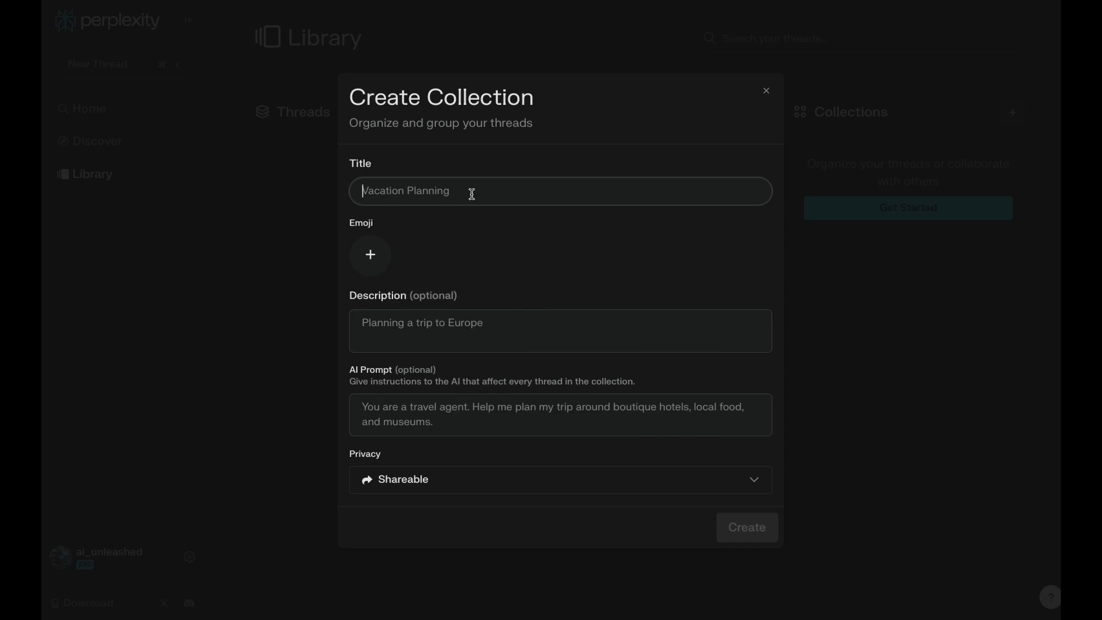
pyautogui.write('SEO Article Generator')
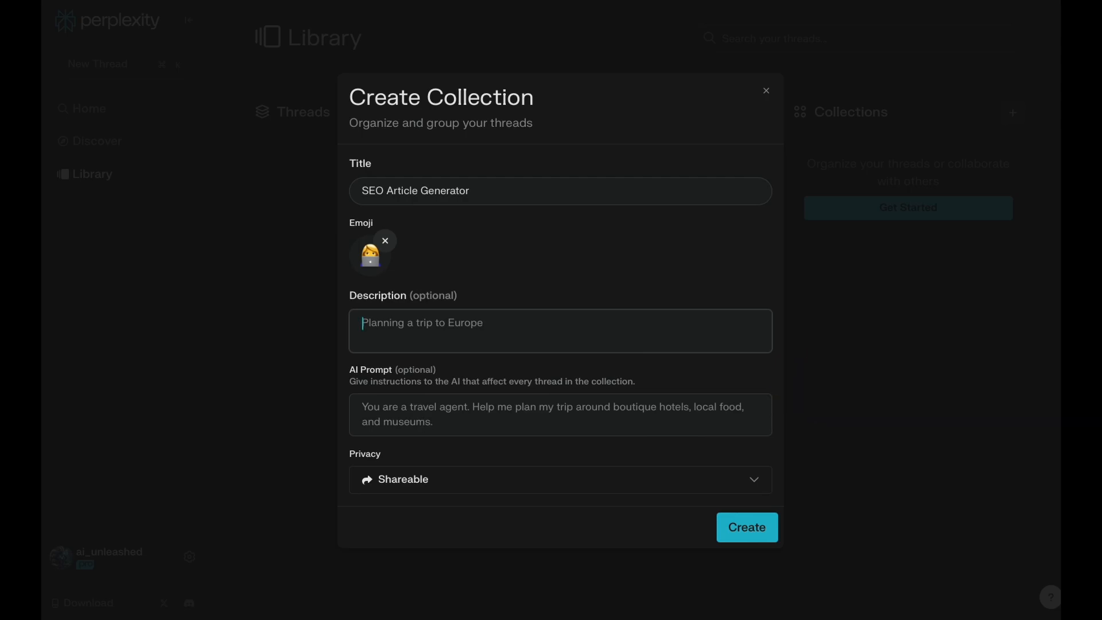
pyautogui.write('you are a marketing expert specializing in SEO articles. Include optimized title, meta description, and H2s.')
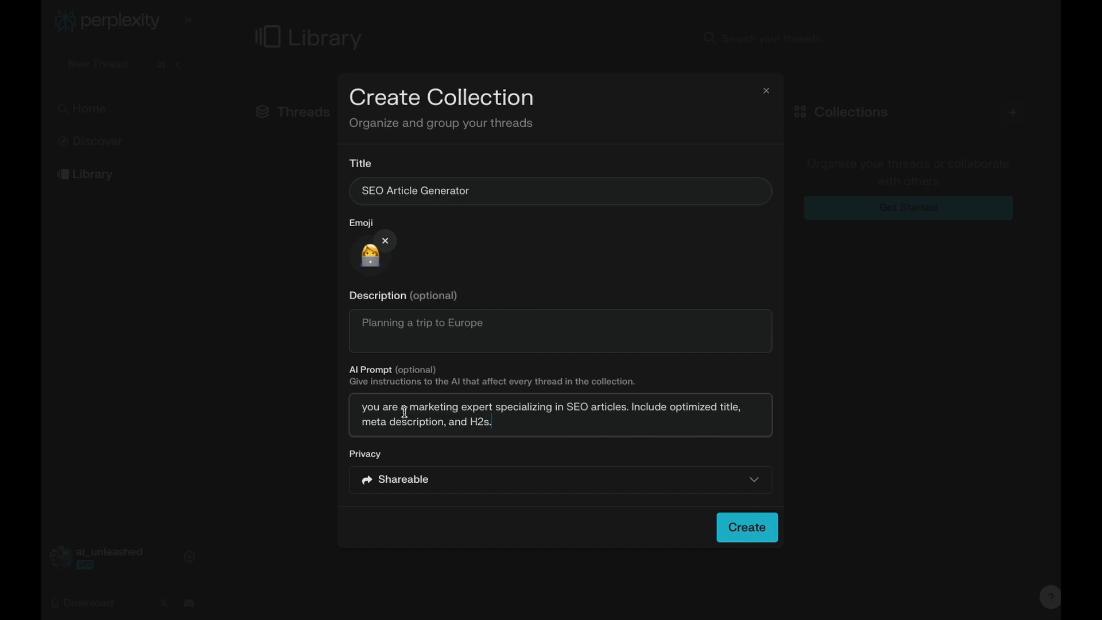
pyautogui.click(746, 527)
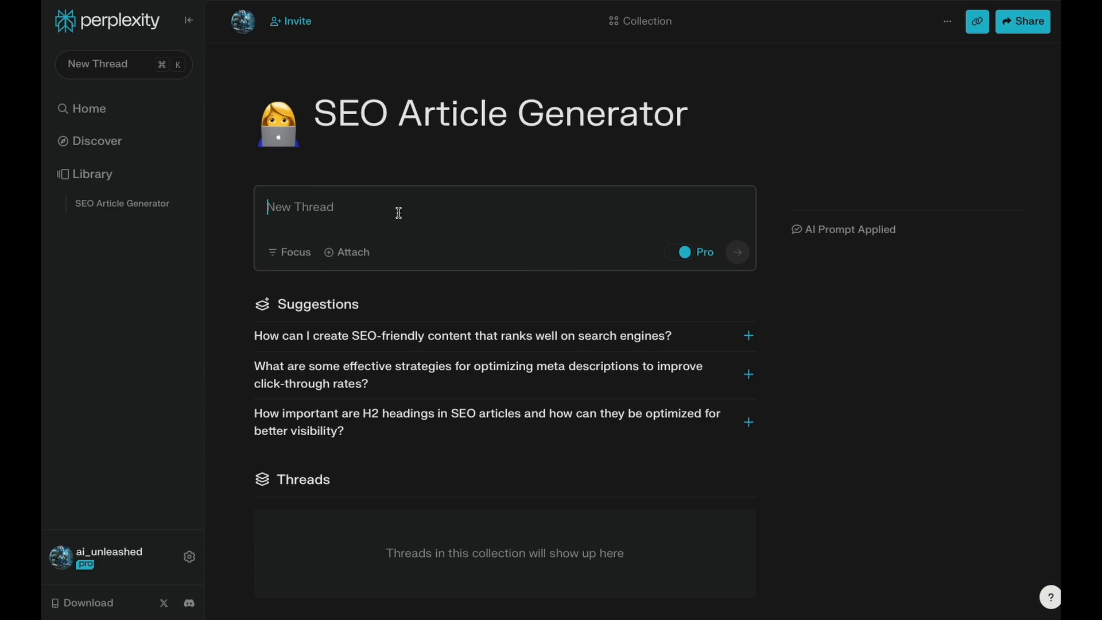
# Step: Request an SEO outline for a beginner's yoga guide with poses, benefits and tips, skipping Pro Search questions
pyautogui.write("Please create an SEO outline for a beginner's guide to yoga with sections on poses, benefits, and tips")
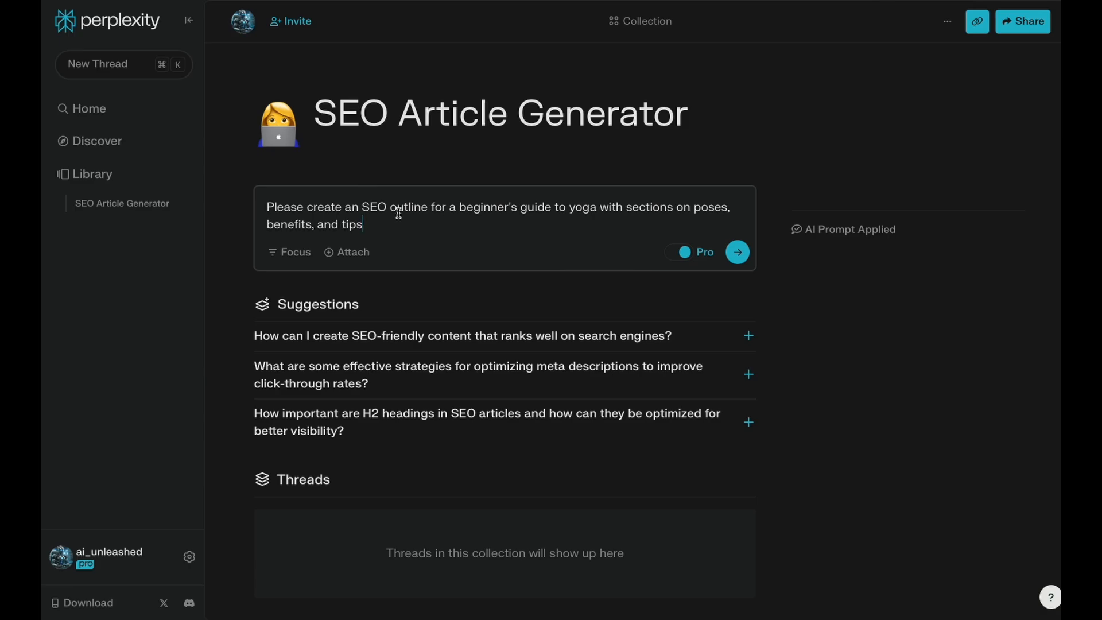
pyautogui.click(736, 251)
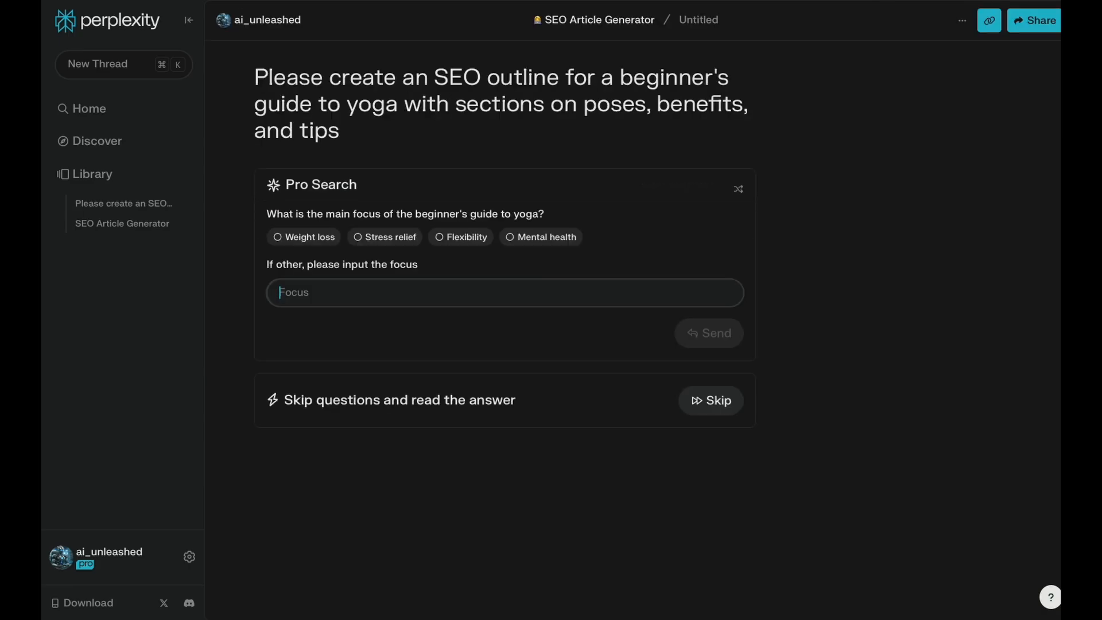
pyautogui.moveTo(410, 286)
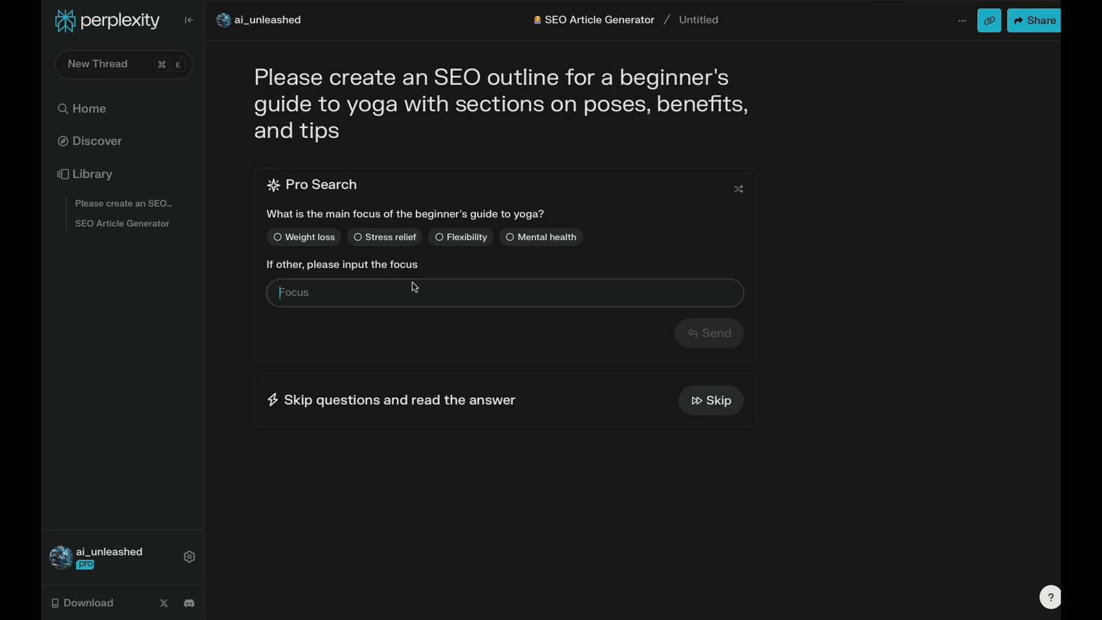
pyautogui.moveTo(437, 287)
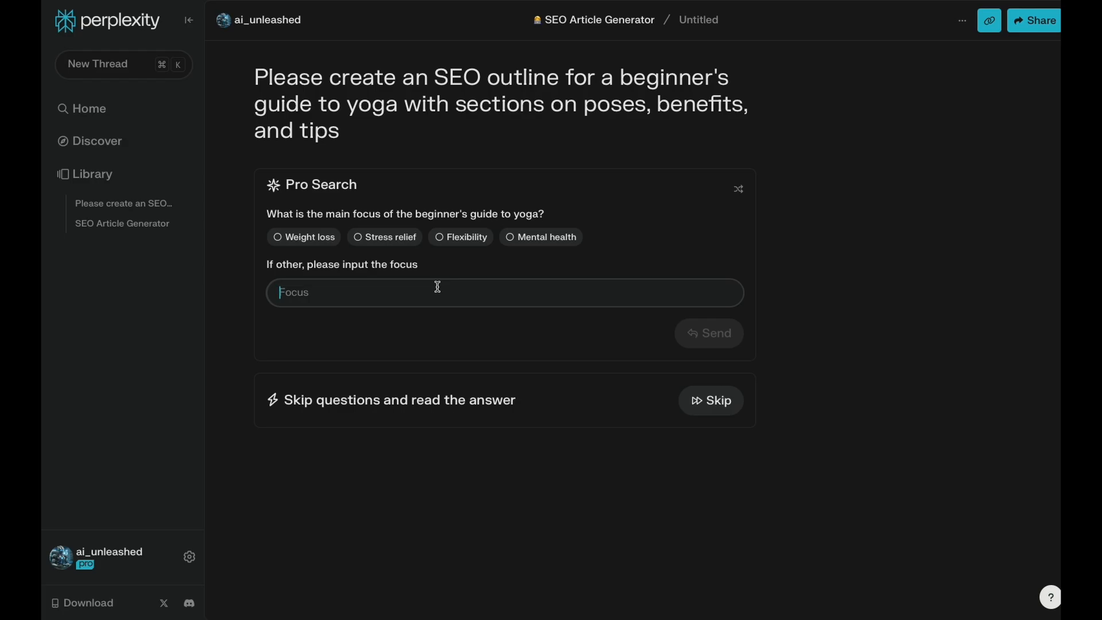
pyautogui.moveTo(691, 423)
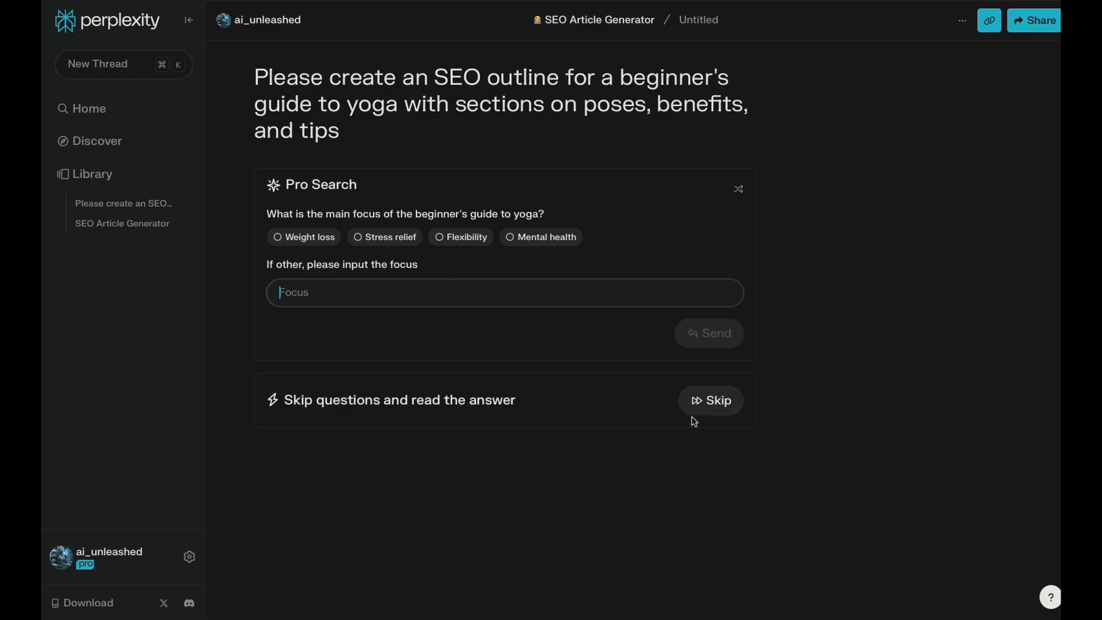
pyautogui.click(710, 401)
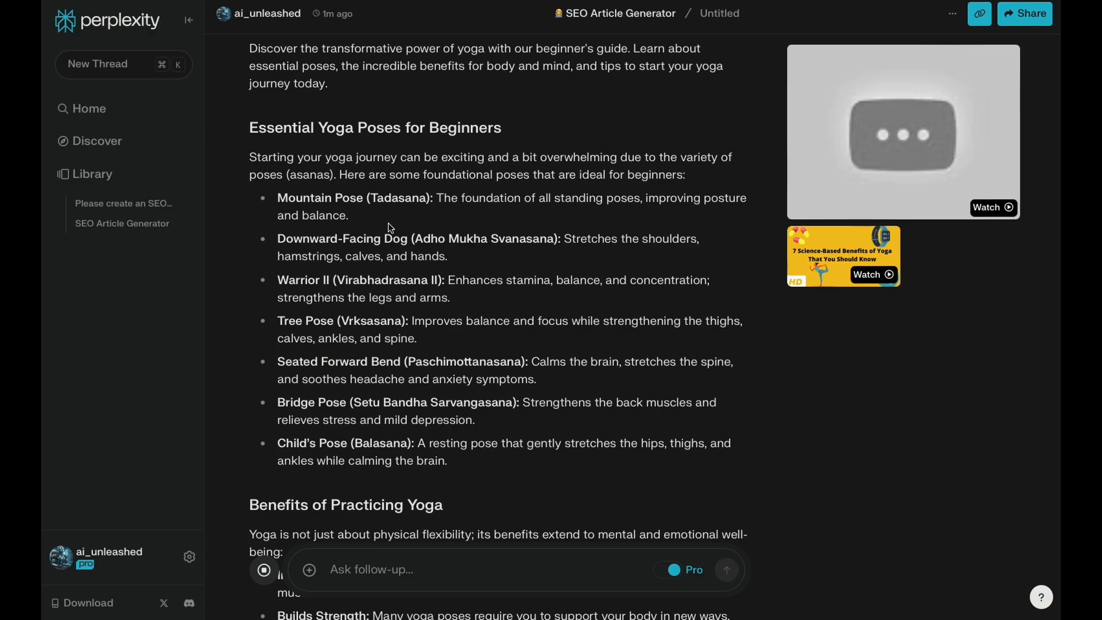
# Step: Scroll through the yoga outline to its conclusion and view the answer's 25 sources
pyautogui.scroll(-3)
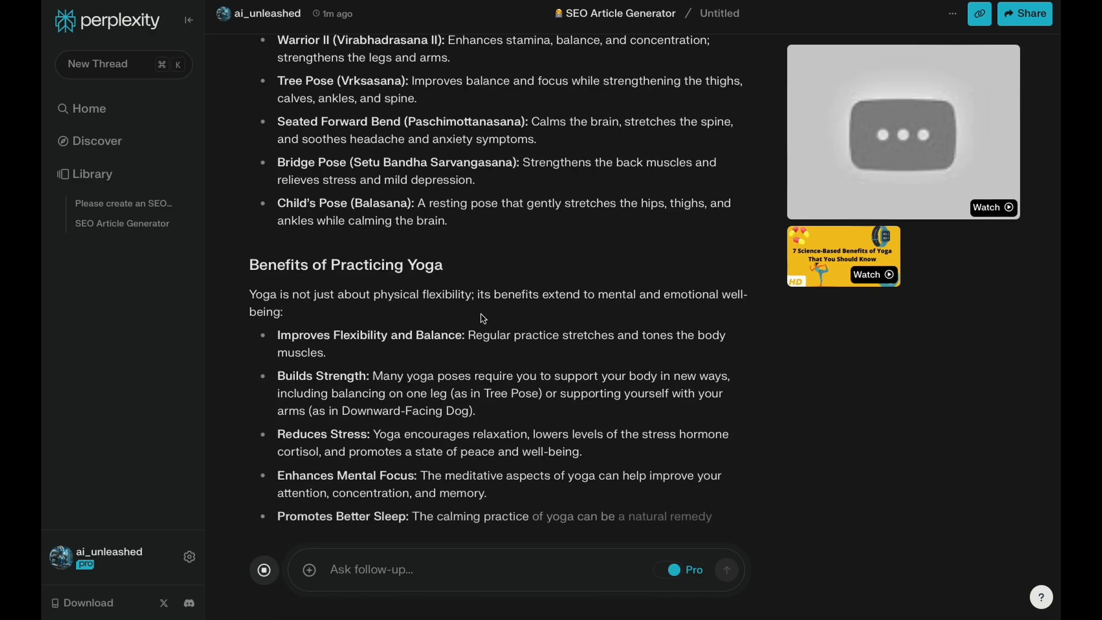
pyautogui.scroll(-3)
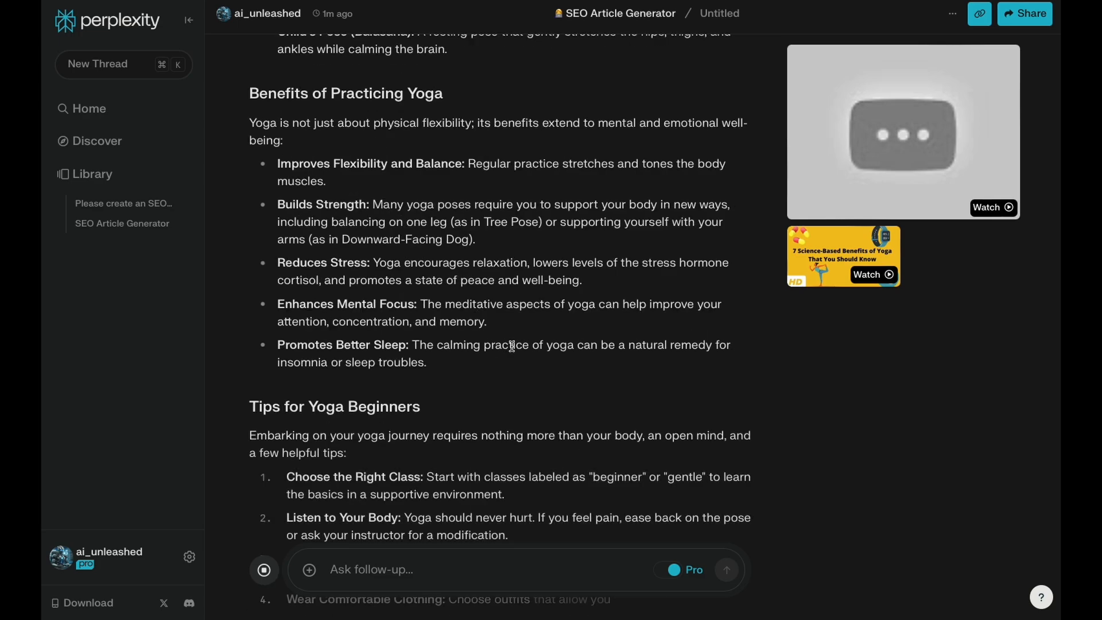
pyautogui.scroll(3)
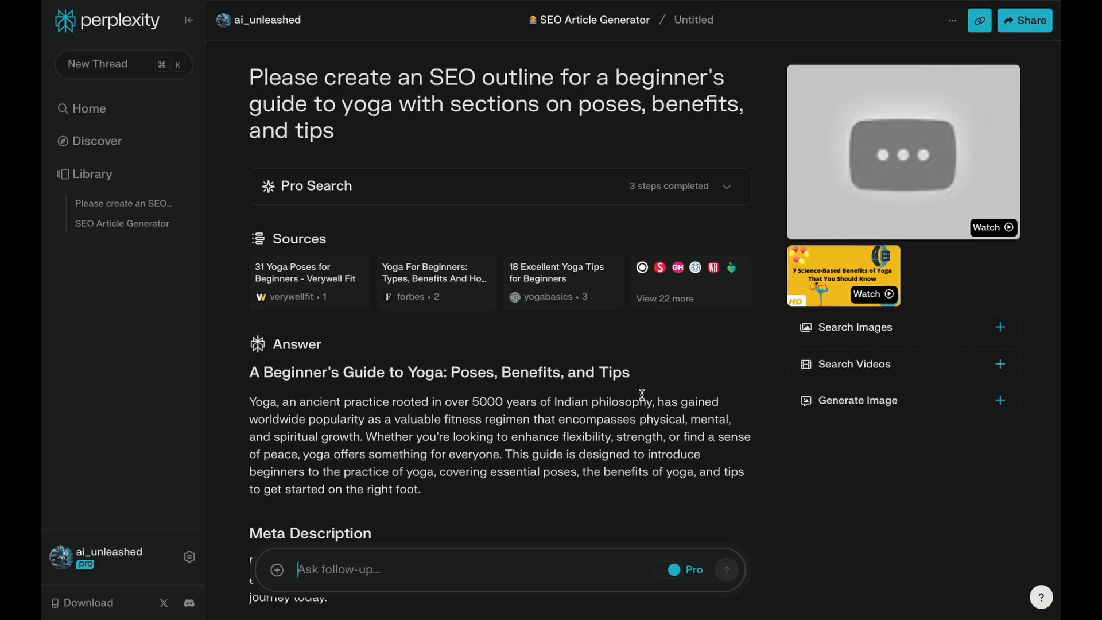
pyautogui.scroll(-3)
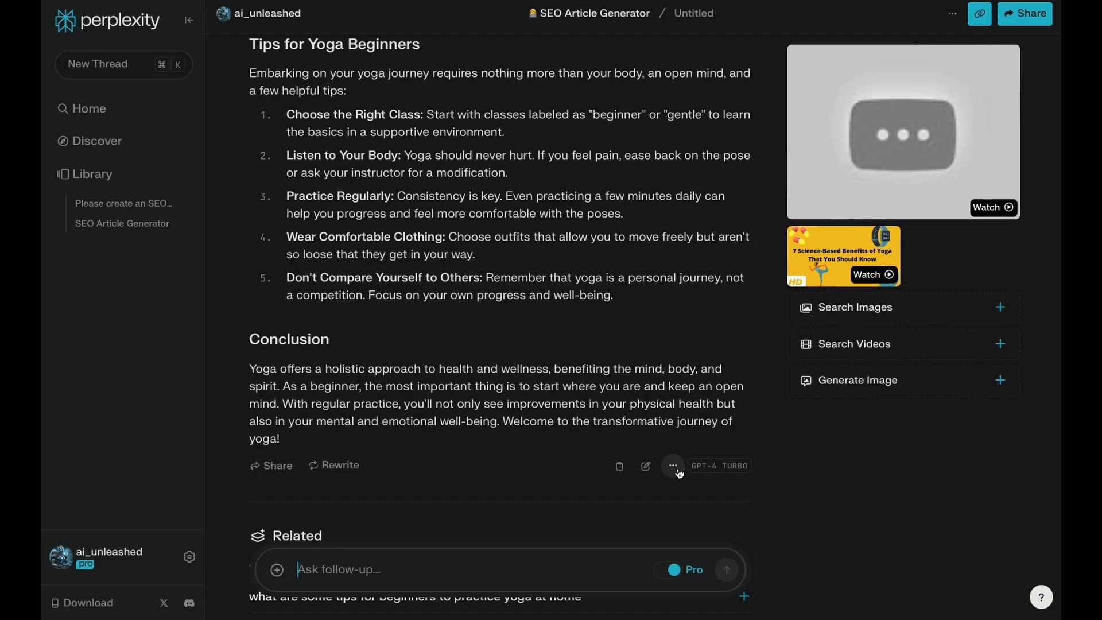
pyautogui.click(672, 466)
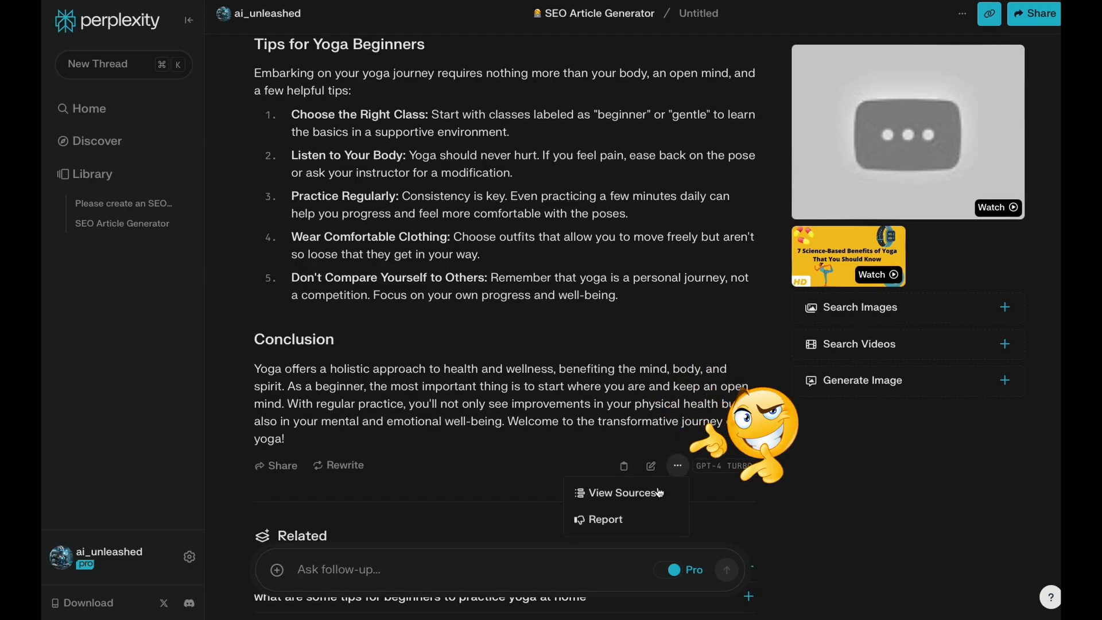
pyautogui.click(617, 493)
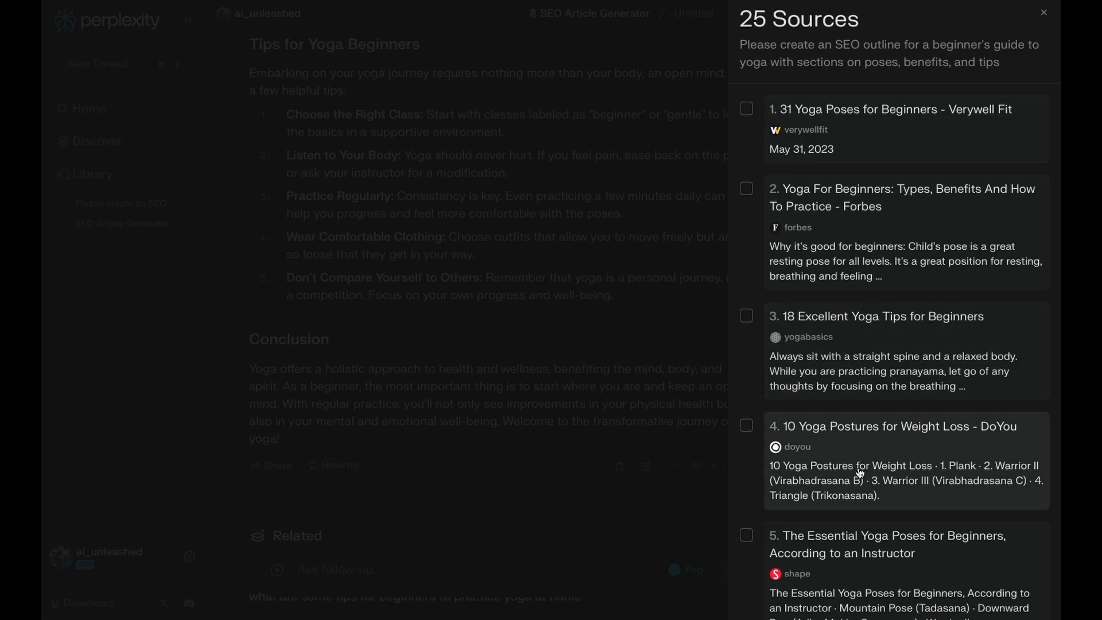
pyautogui.moveTo(753, 433)
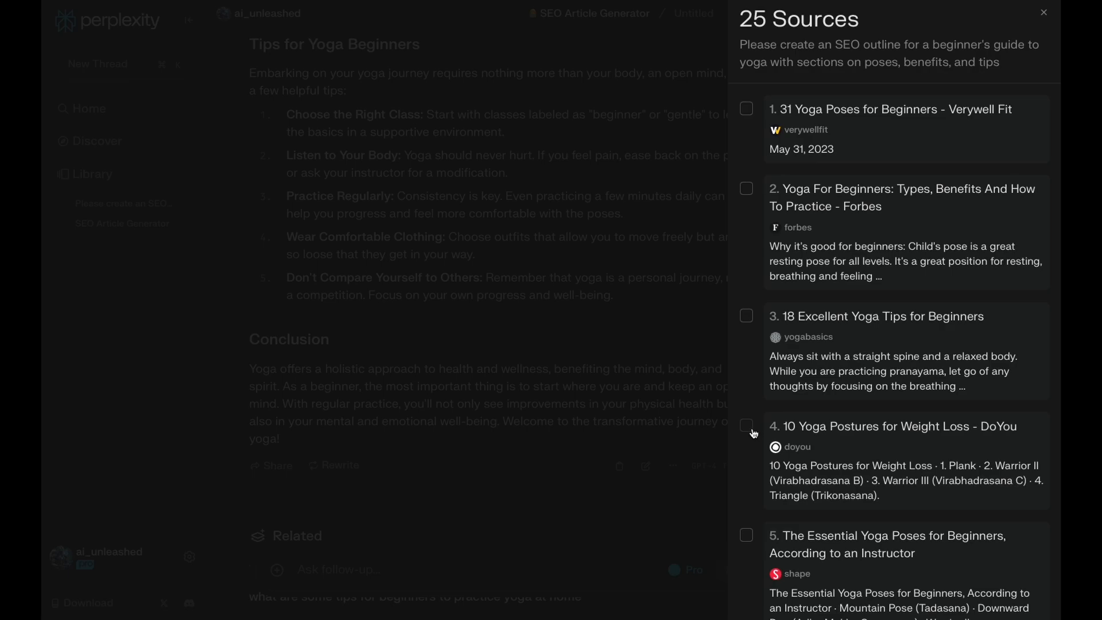
# Step: Tick the DoYou weight-loss postures source, then close the sources panel back to the collection
pyautogui.click(746, 425)
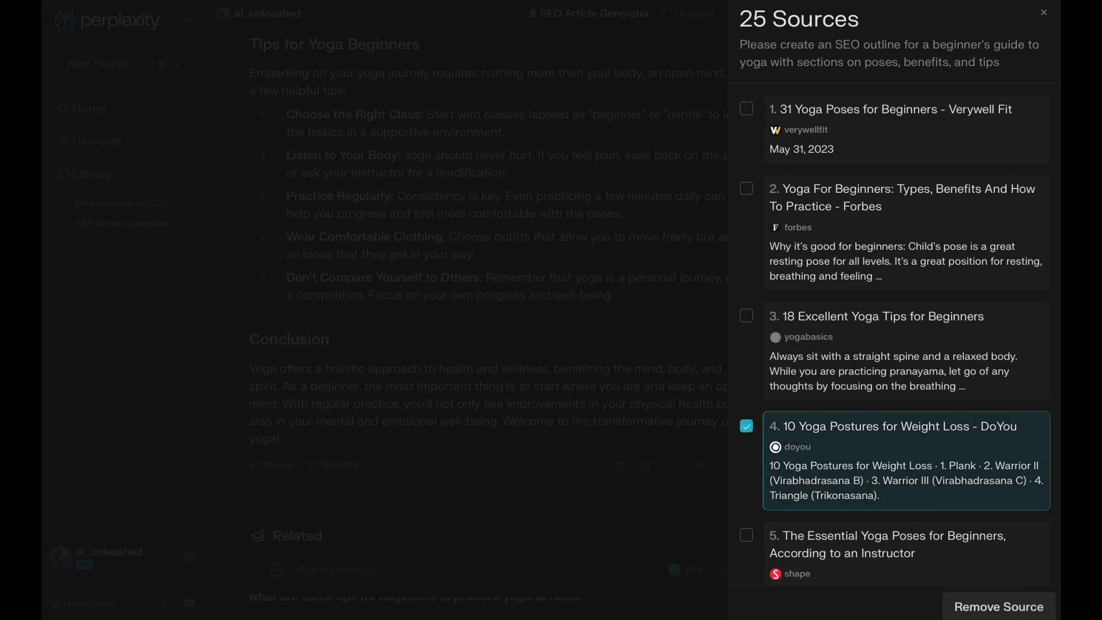
pyautogui.click(1043, 11)
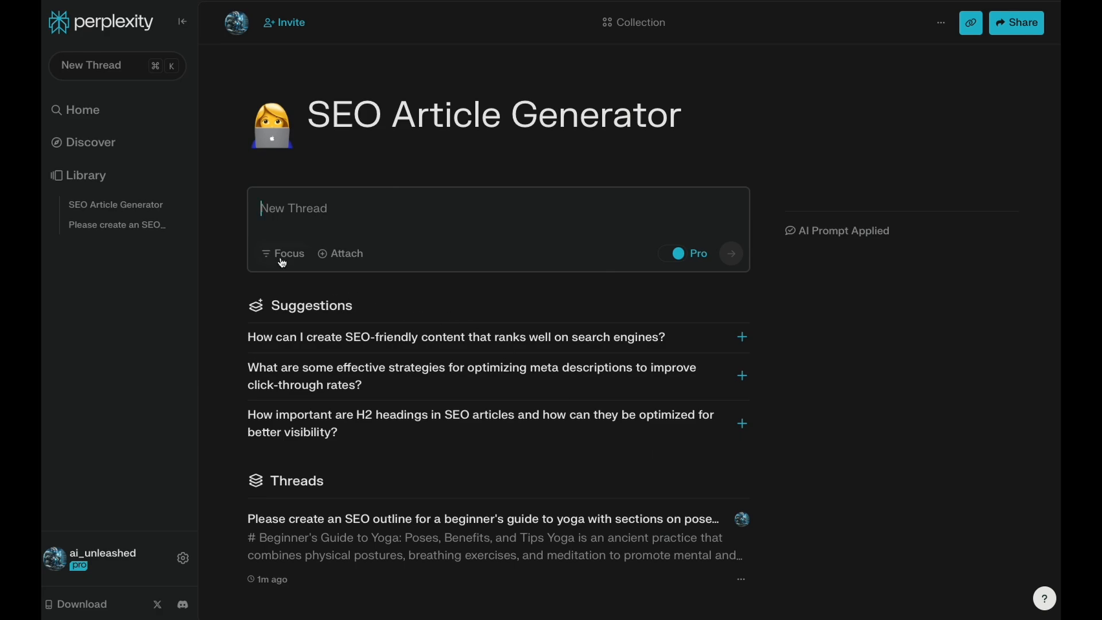
# Step: Set the new thread's search Focus to Reddit
pyautogui.click(282, 252)
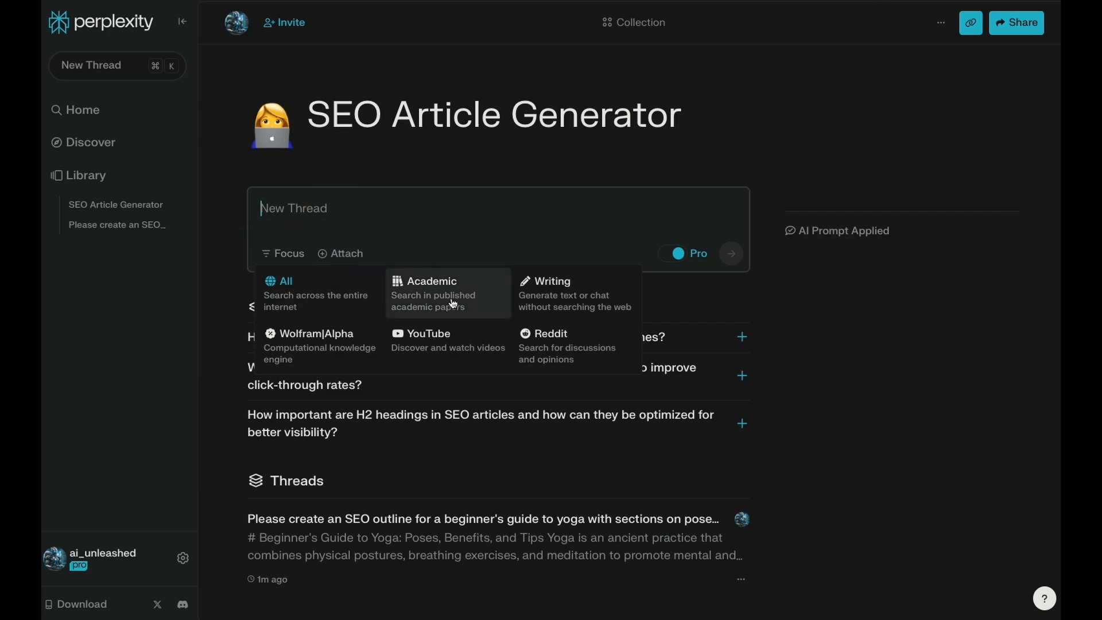
pyautogui.moveTo(352, 357)
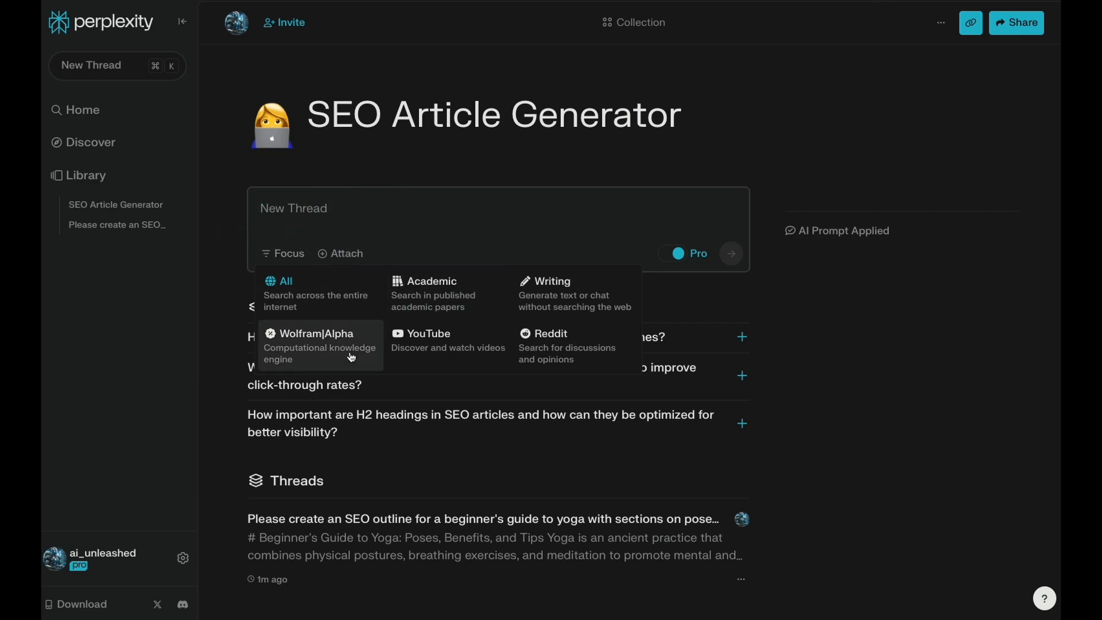
pyautogui.moveTo(562, 303)
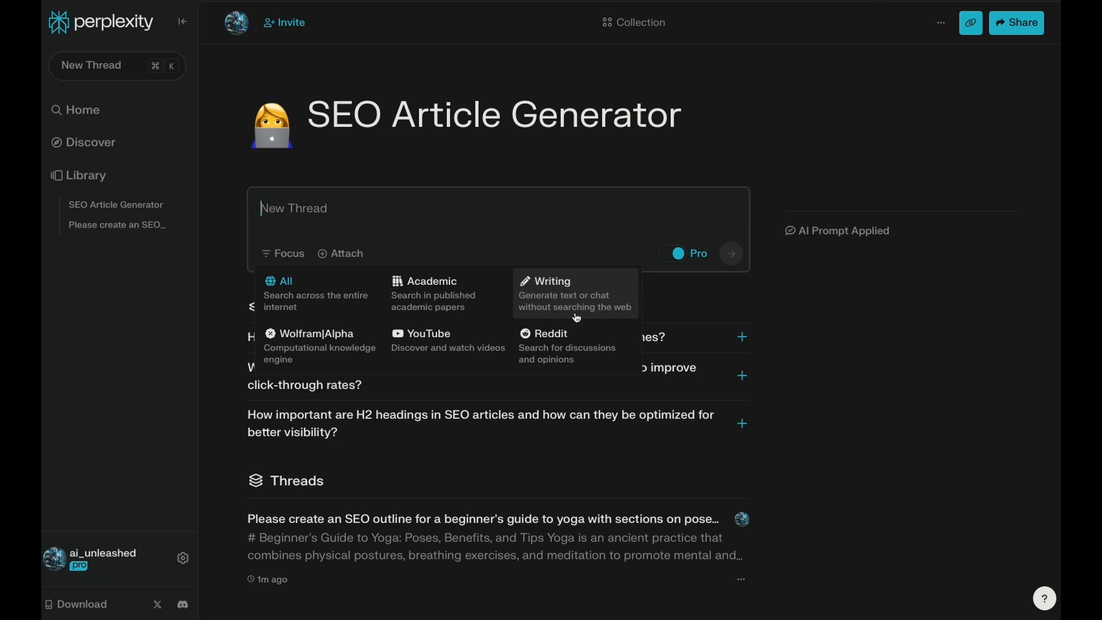
pyautogui.moveTo(565, 361)
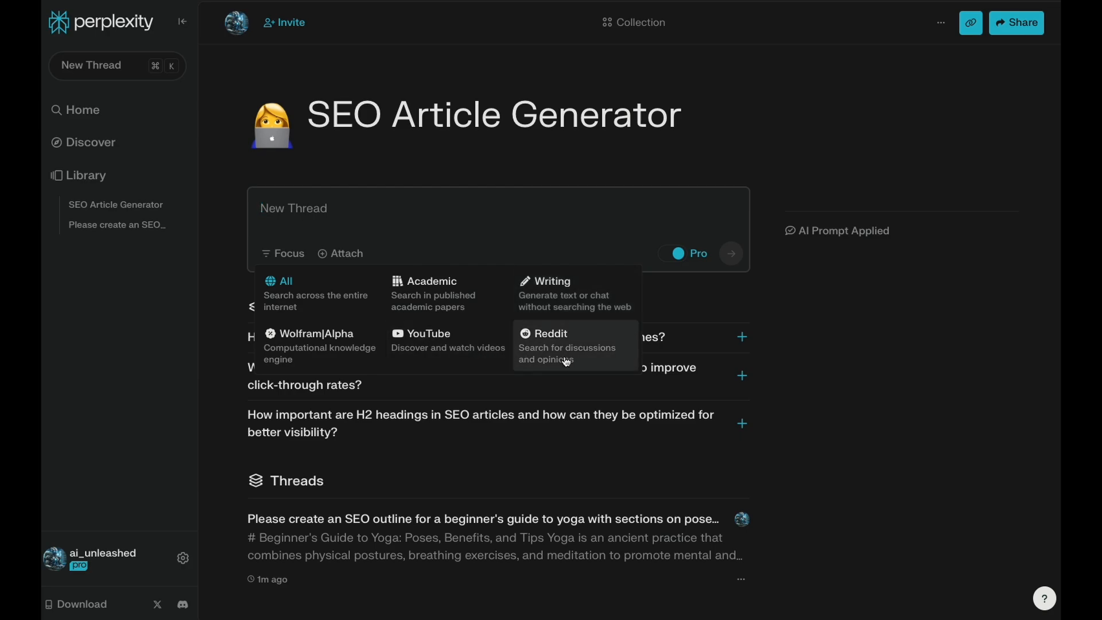
pyautogui.click(551, 333)
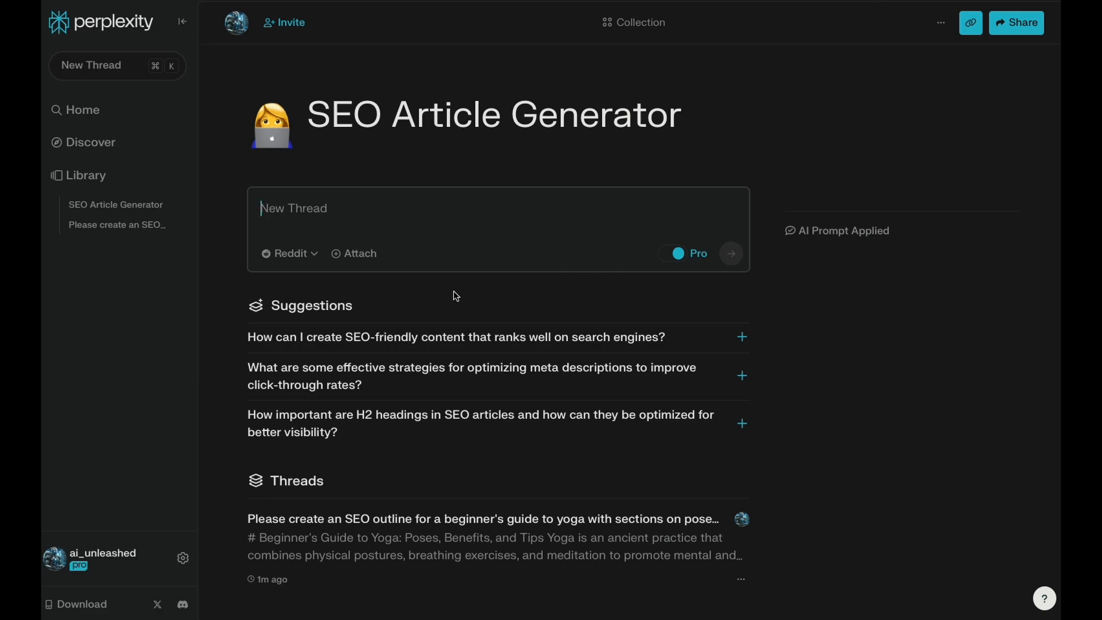
# Step: Send the beginner's yoga SEO outline prompt with Reddit focus and scroll the results
pyautogui.write("Please create an SEO outline for a beginner's guide to yoga with sections on poses, benefits, and tips")
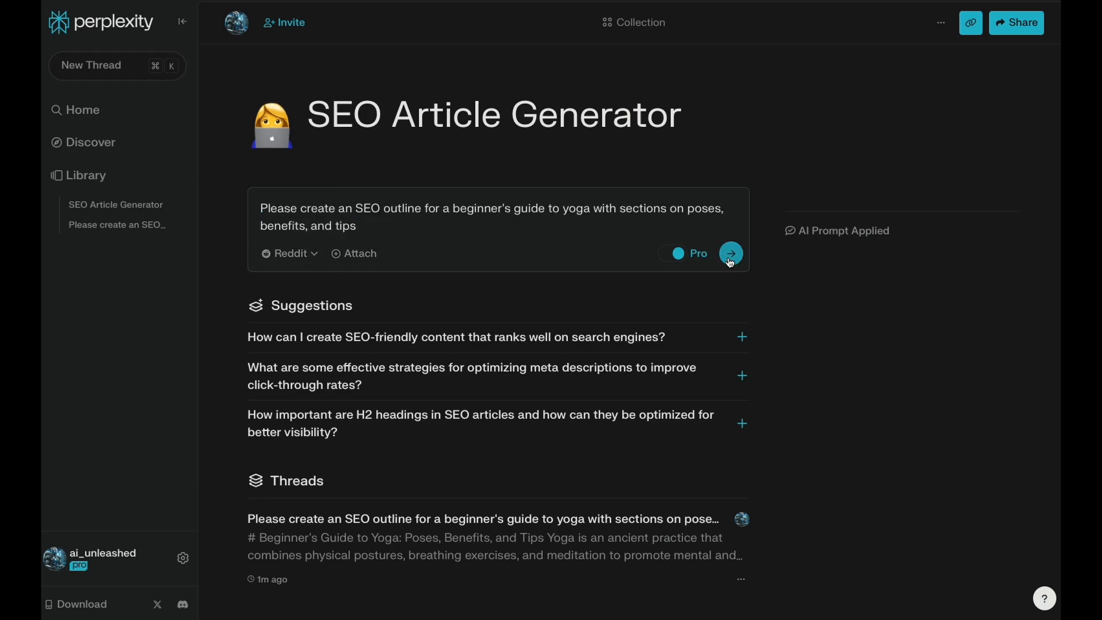
pyautogui.click(730, 253)
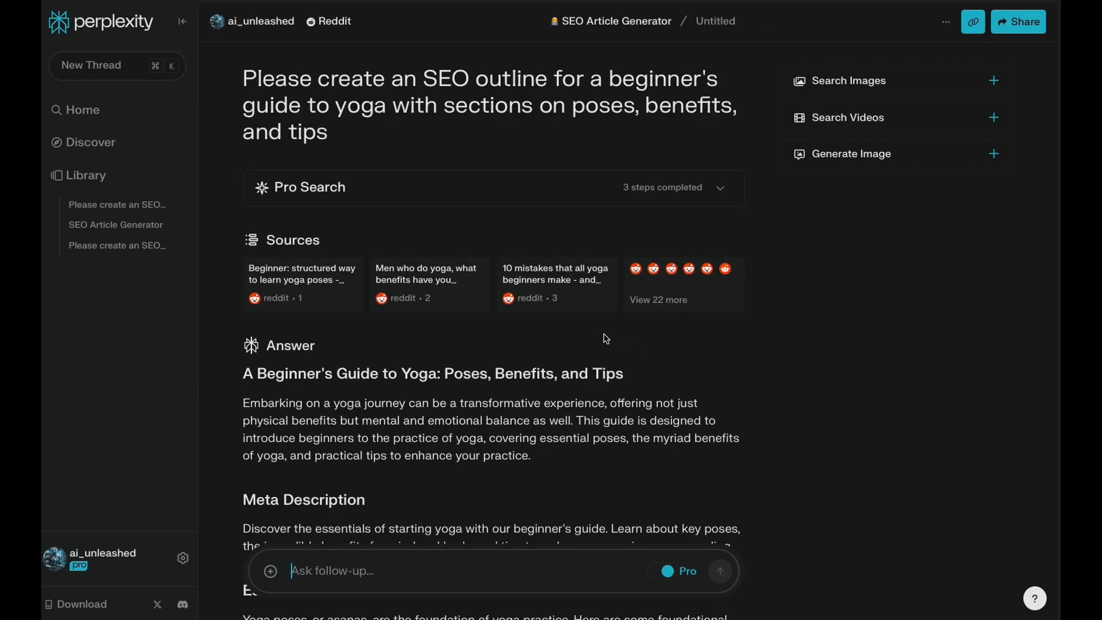
pyautogui.moveTo(583, 319)
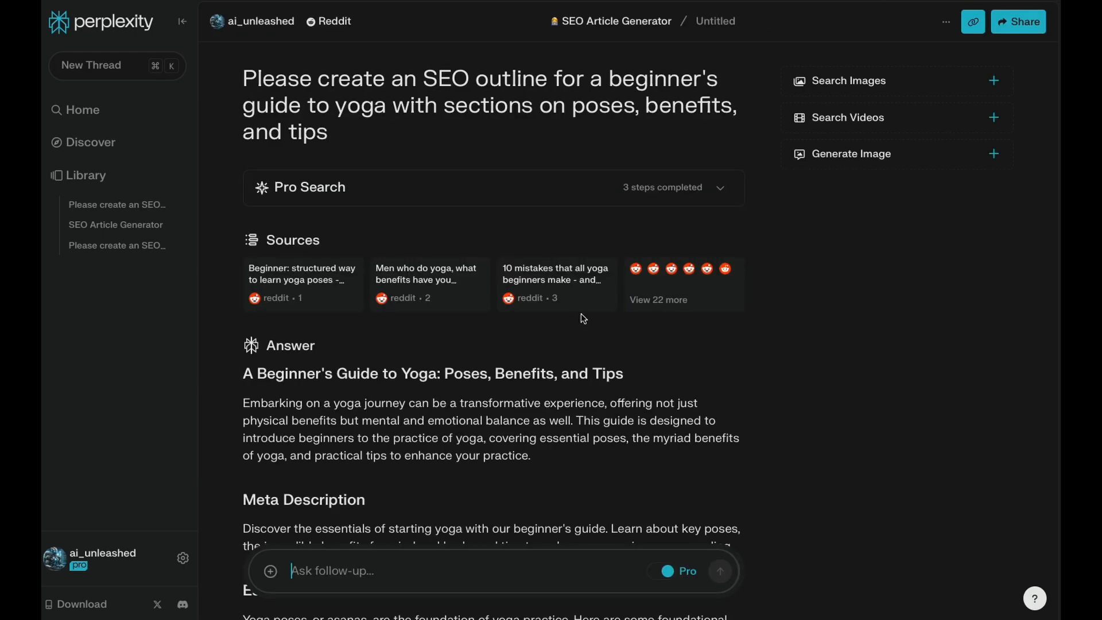
pyautogui.scroll(-3)
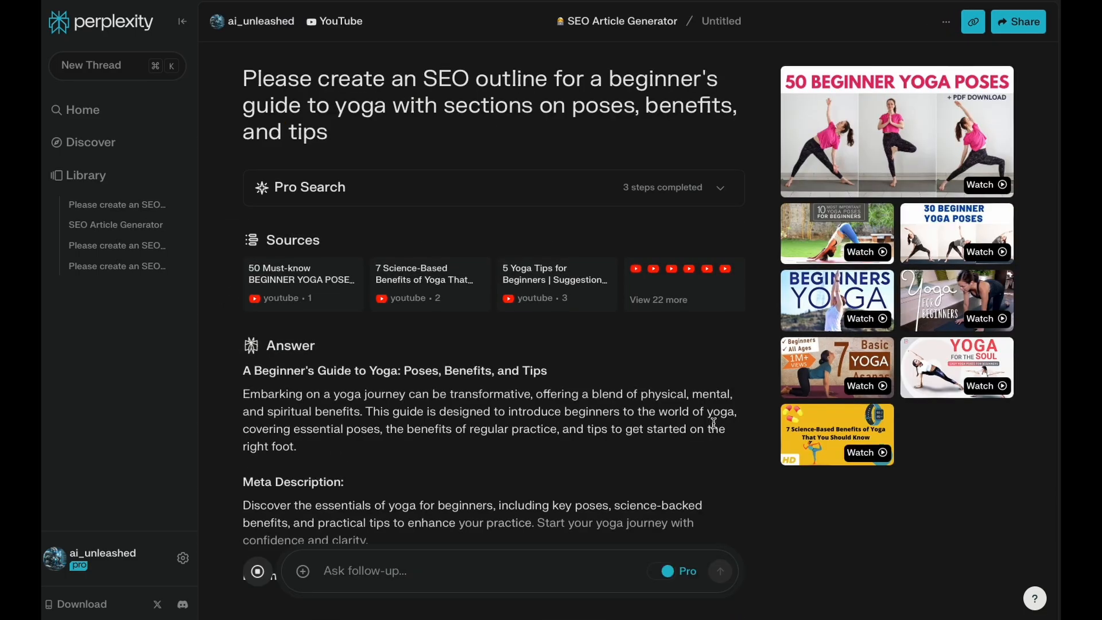
pyautogui.scroll(-3)
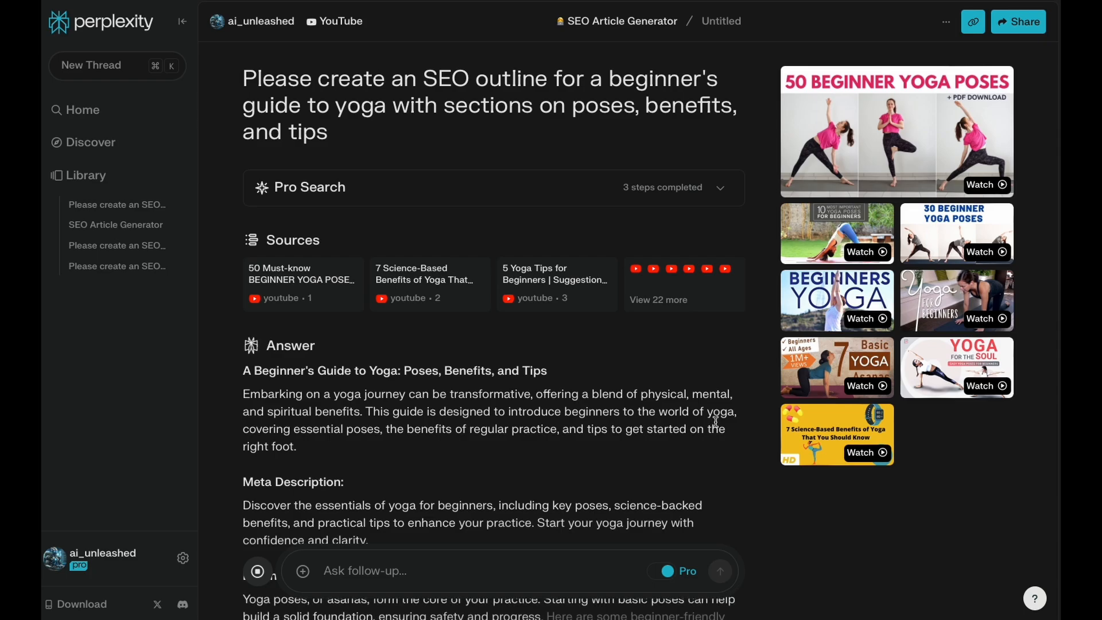
pyautogui.scroll(-3)
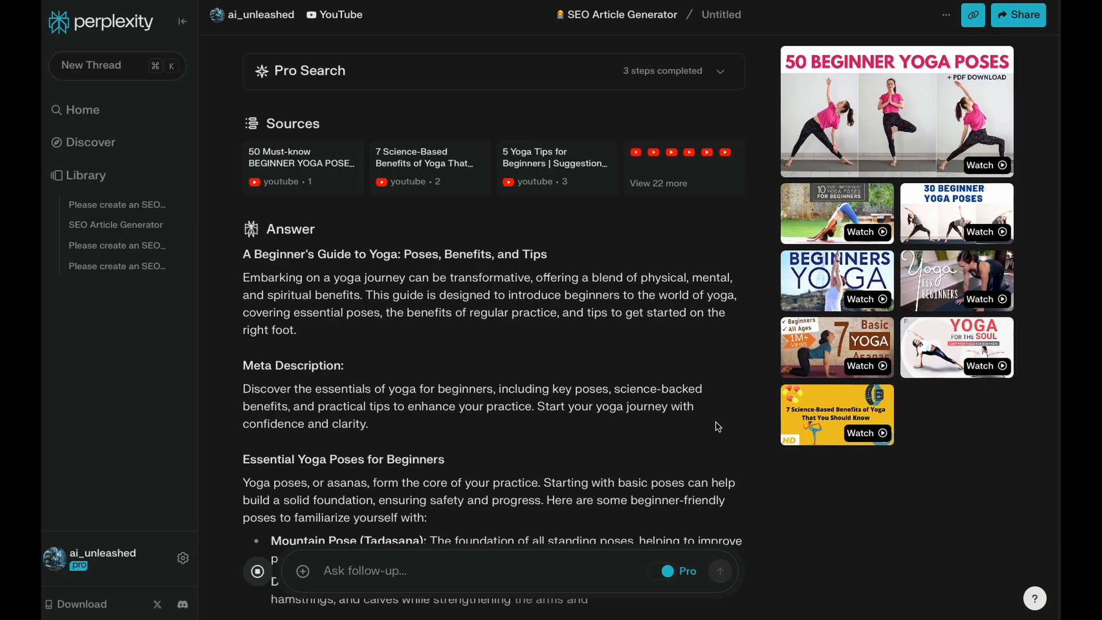
pyautogui.scroll(-3)
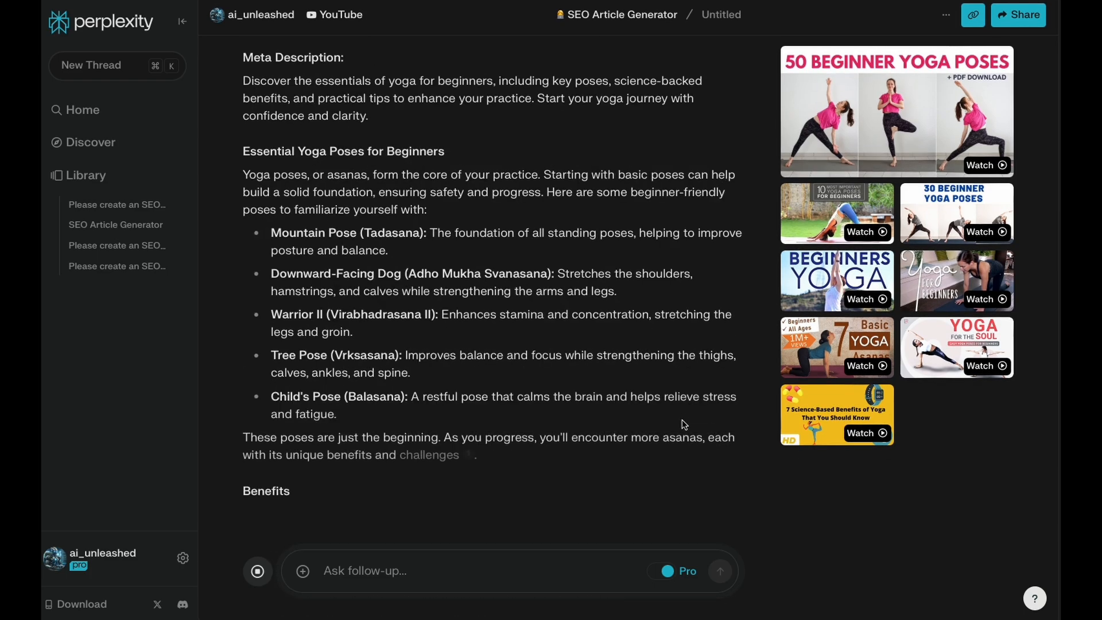
pyautogui.scroll(-3)
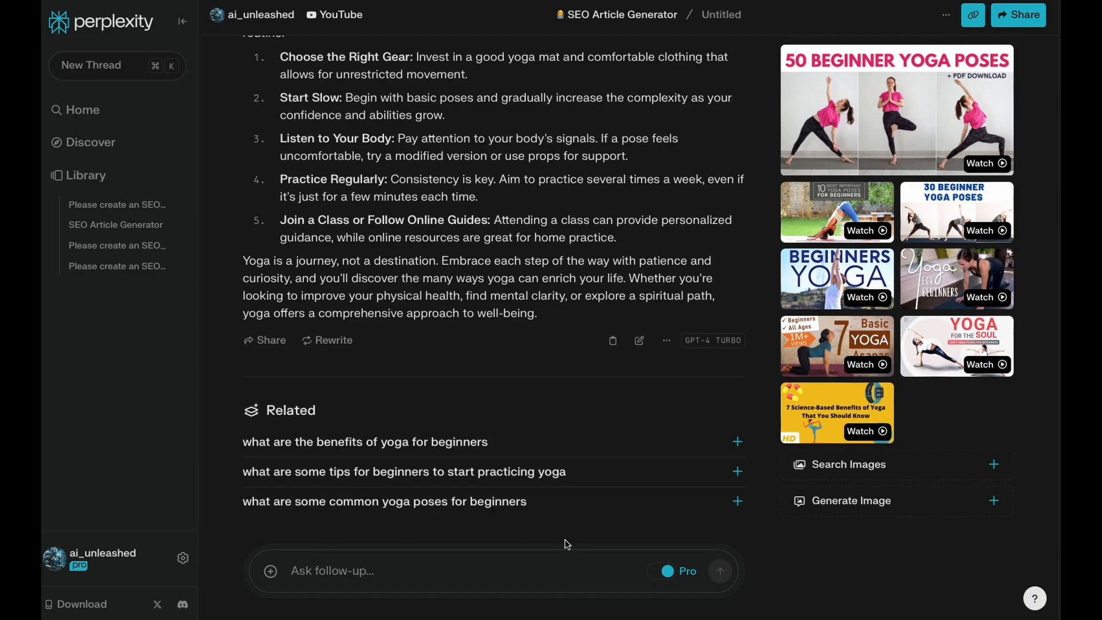
pyautogui.moveTo(491, 362)
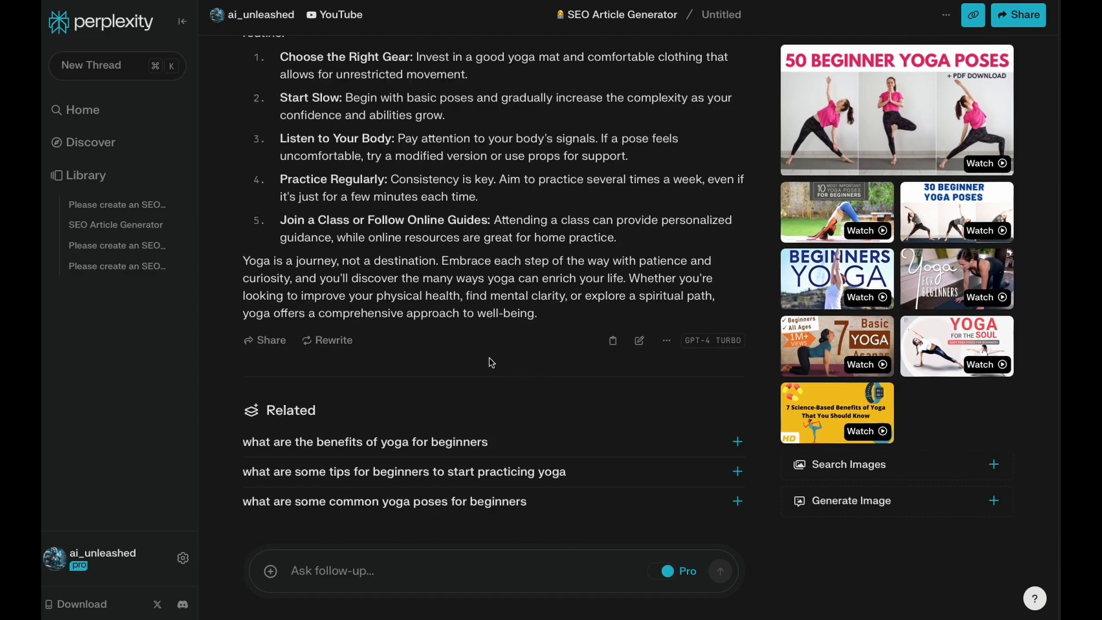
pyautogui.moveTo(349, 358)
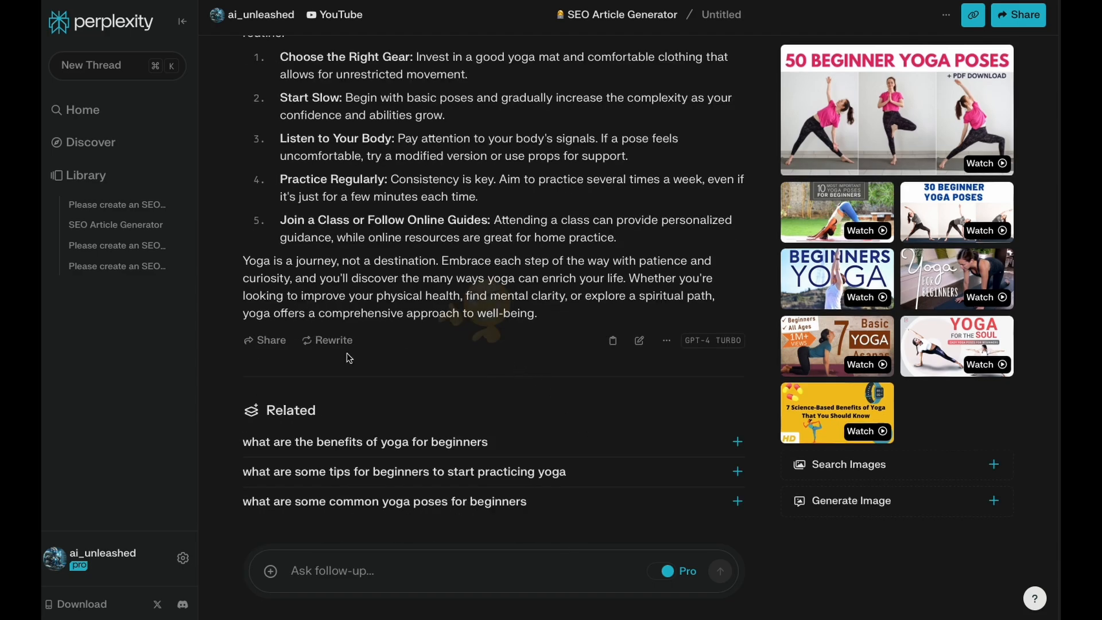
# Step: Rewrite the YouTube-based answer into a structured SEO outline and scroll through the cited result
pyautogui.click(333, 340)
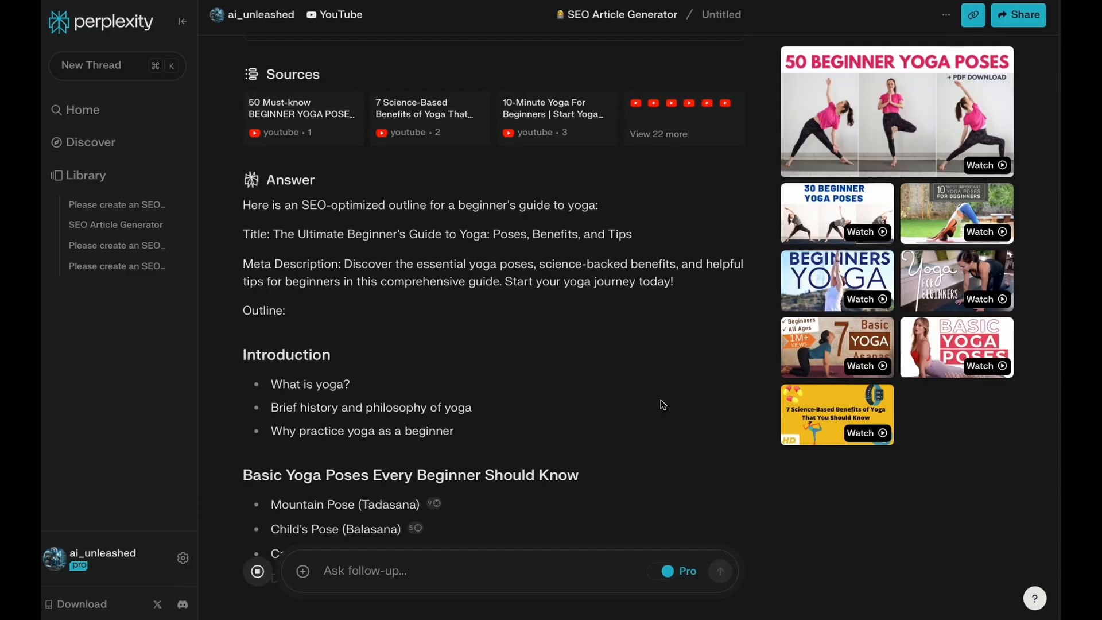
pyautogui.scroll(-3)
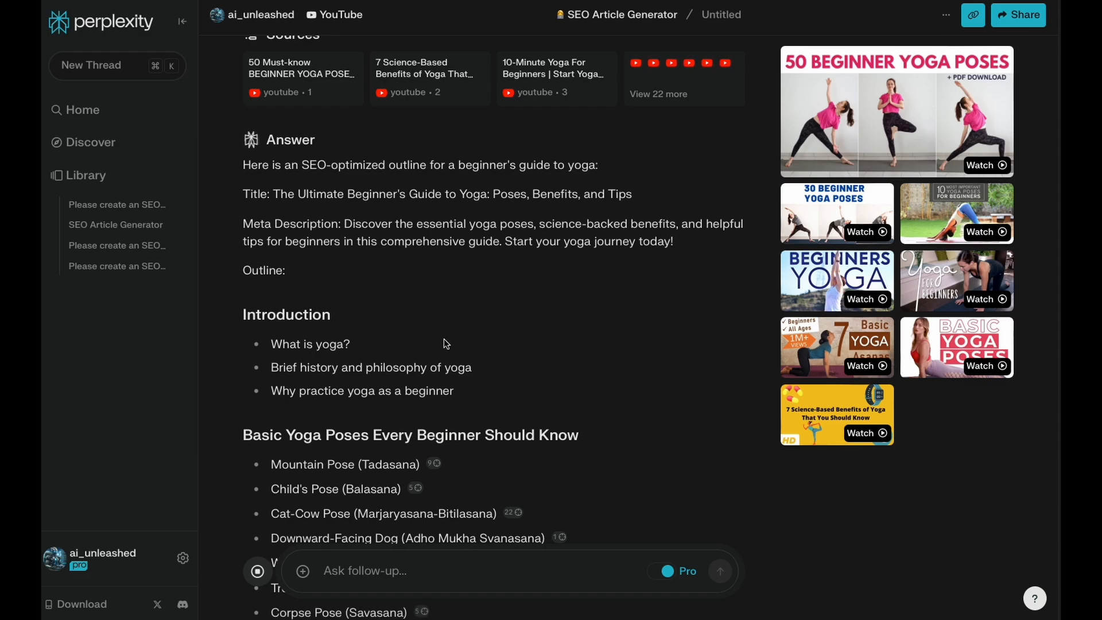
pyautogui.scroll(-3)
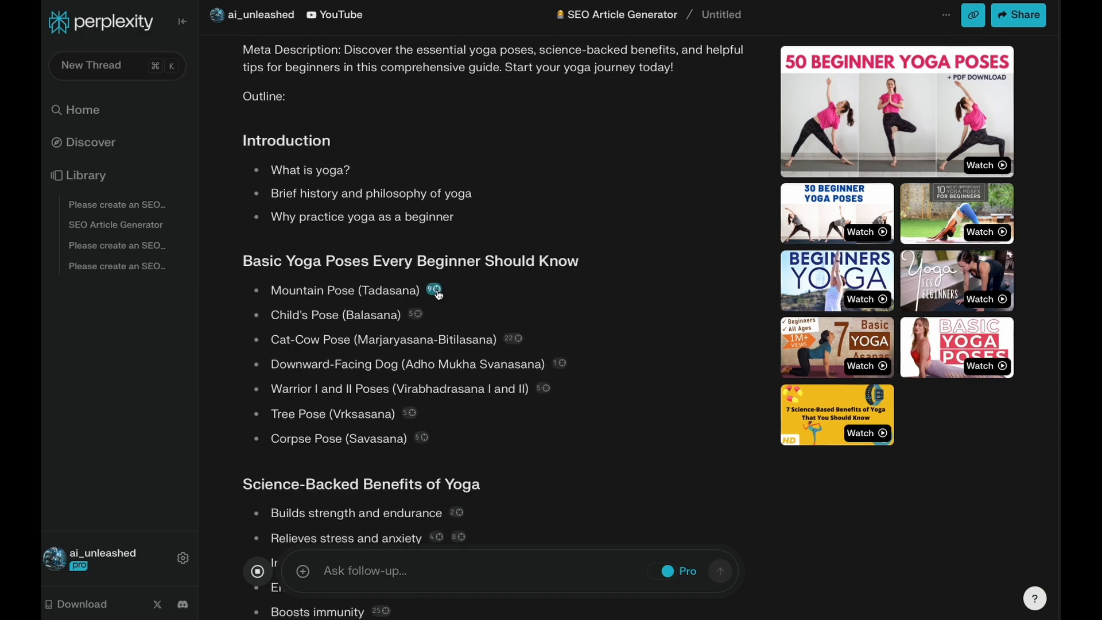
pyautogui.scroll(-3)
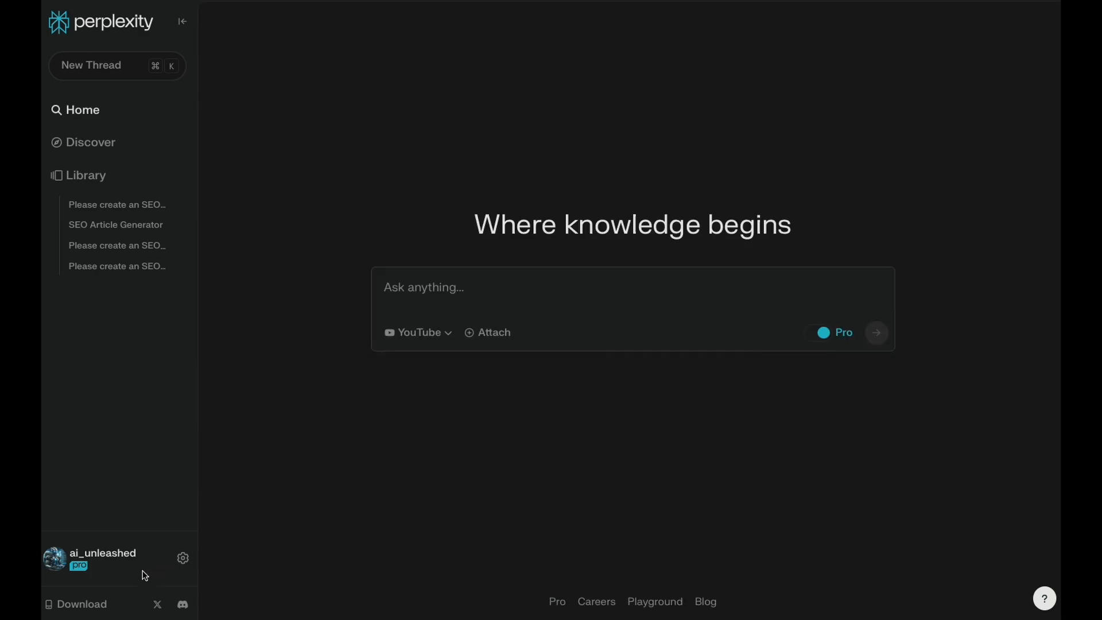
# Step: Show the download options for the iOS, Android and Chrome apps from the sidebar
pyautogui.click(81, 604)
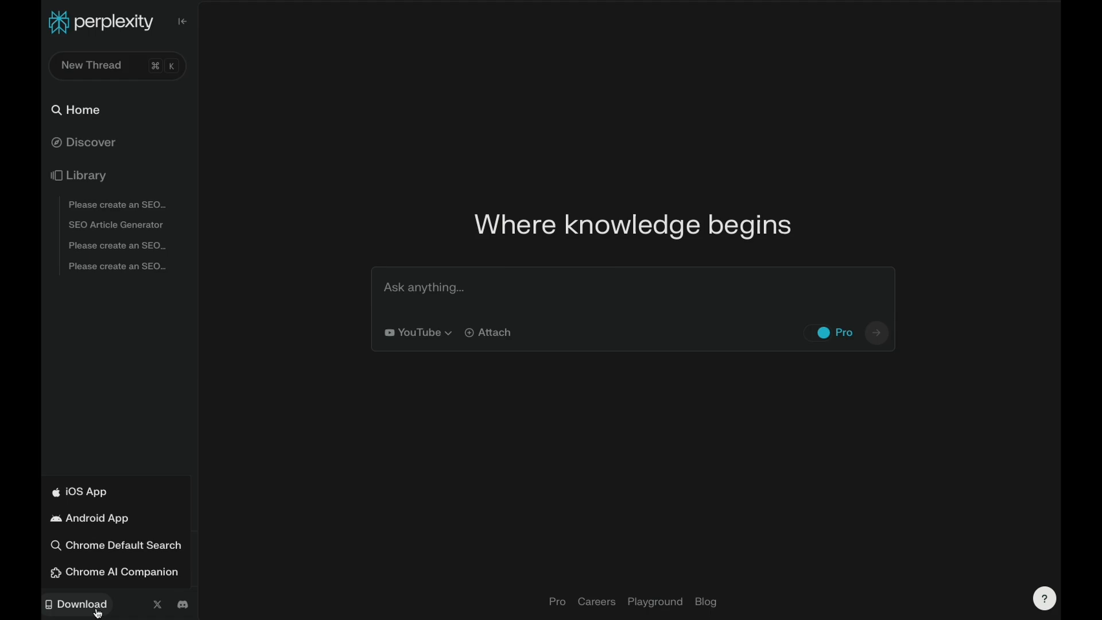
pyautogui.moveTo(117, 586)
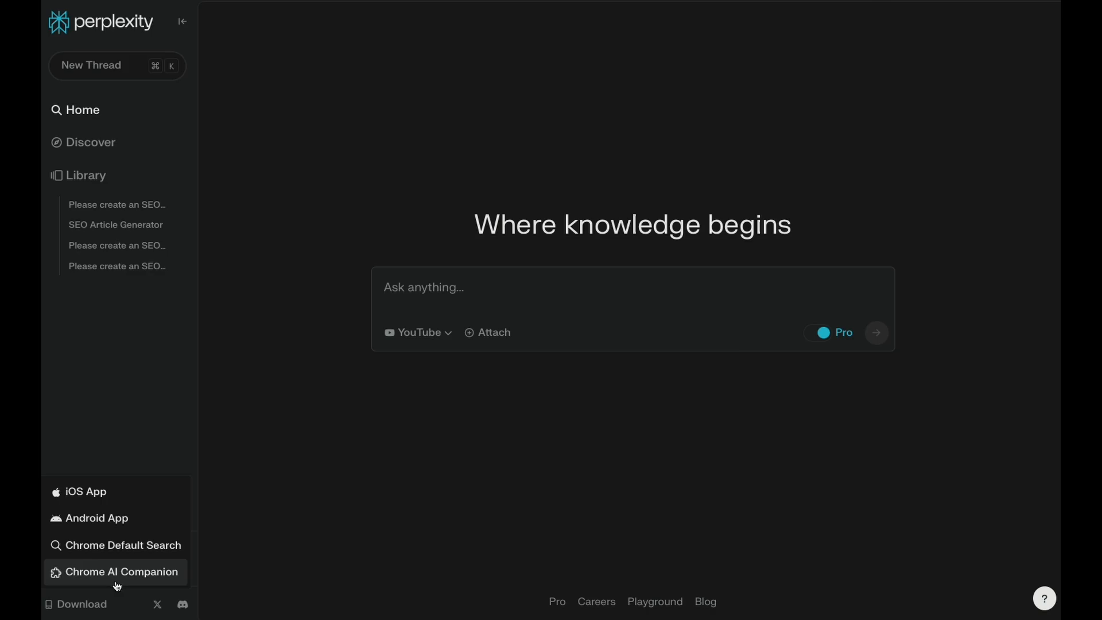
pyautogui.moveTo(131, 557)
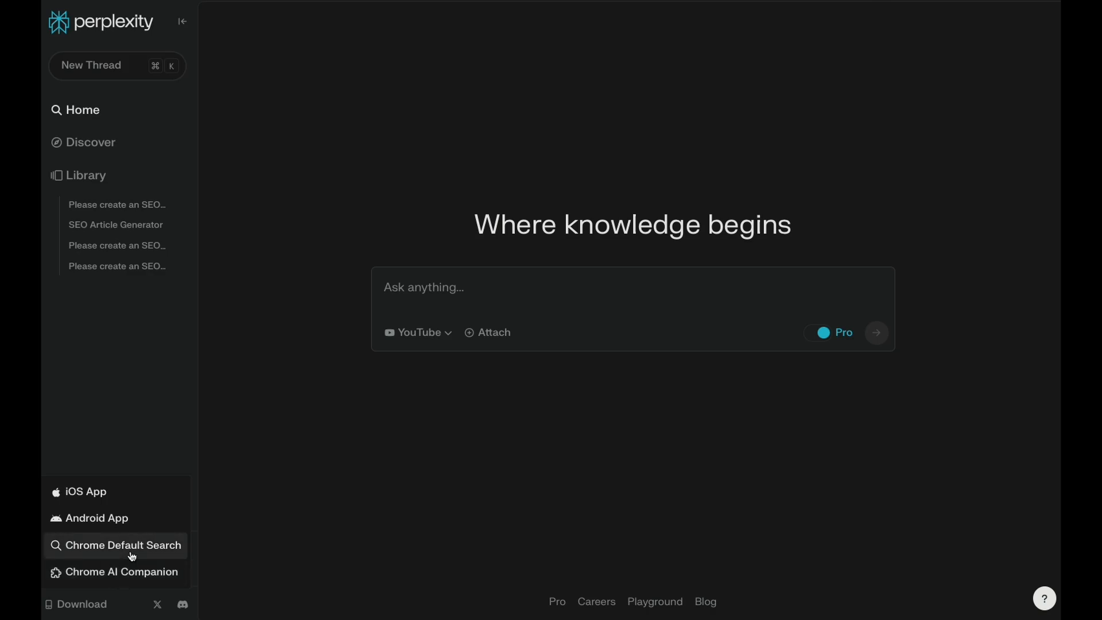